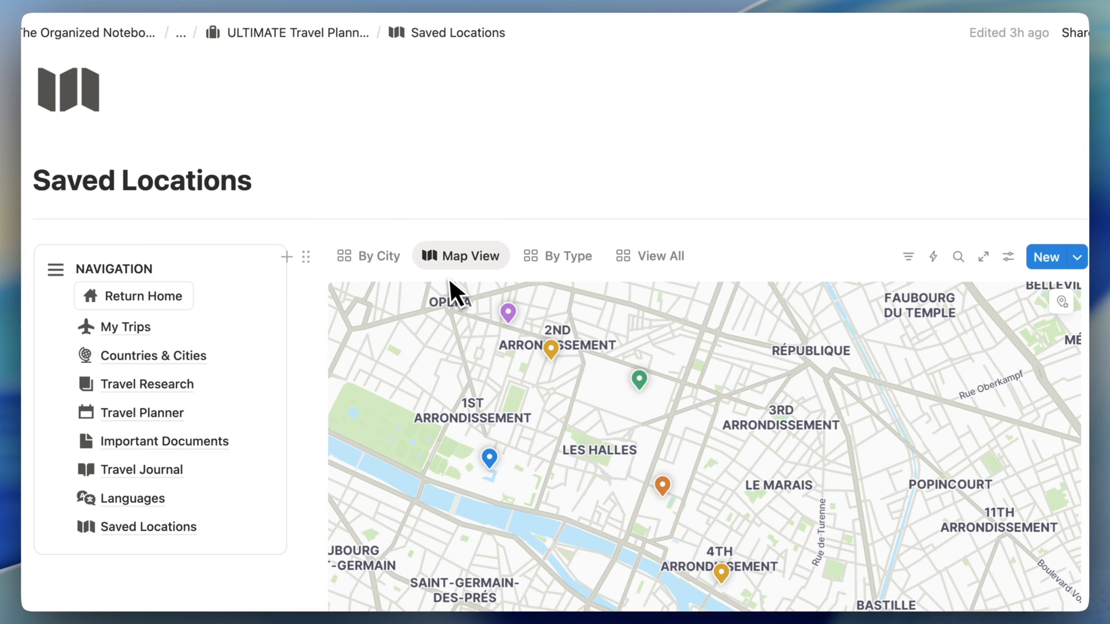
Open the Louvre Museum entry from its map pin, showing its Museum type and Paris city
click(487, 458)
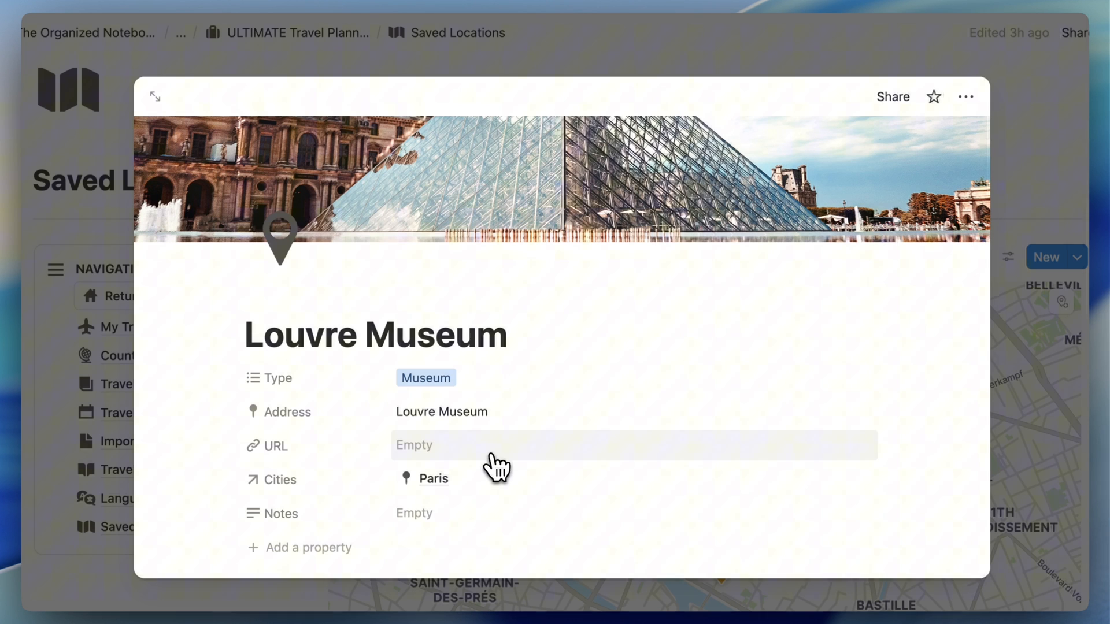
click(441, 411)
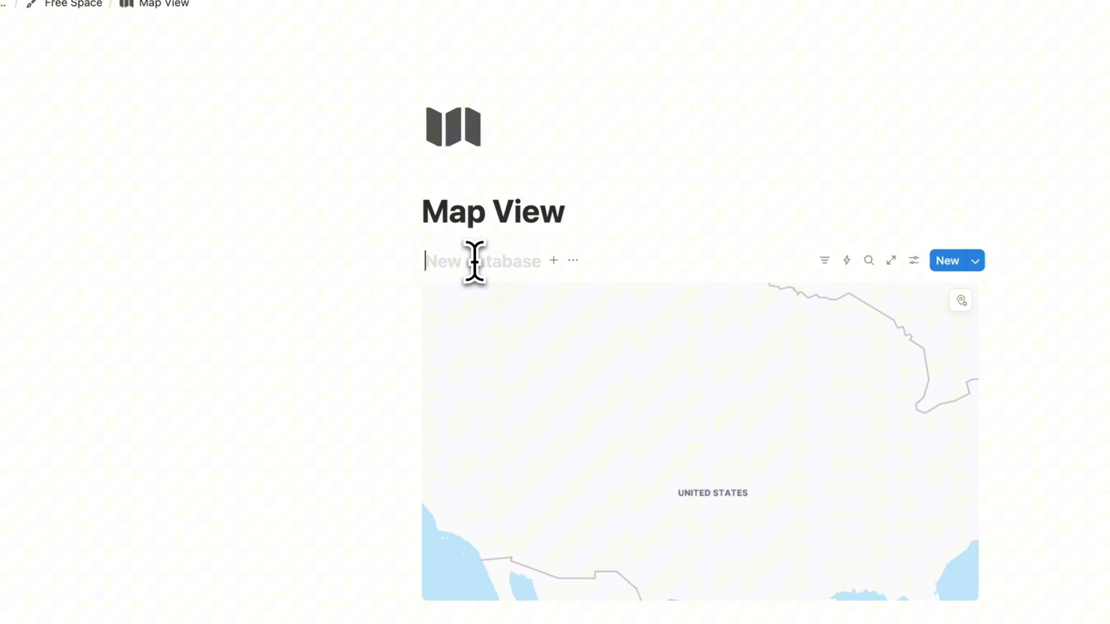
Title the new map database 'Saved Locations'
text(Saved Locations)
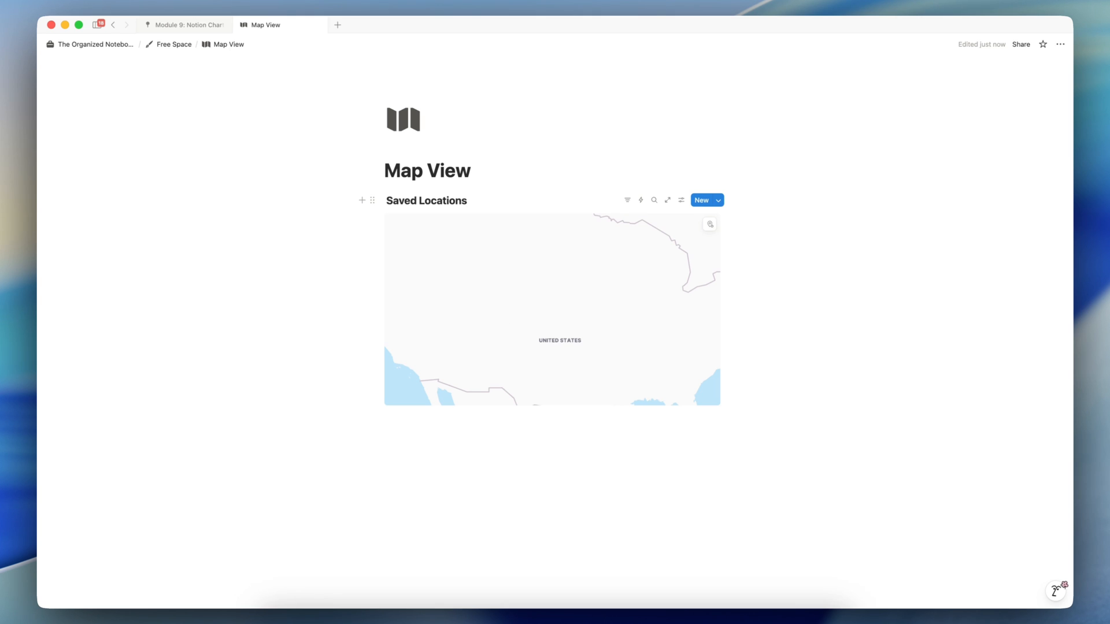
mouse_move(709, 224)
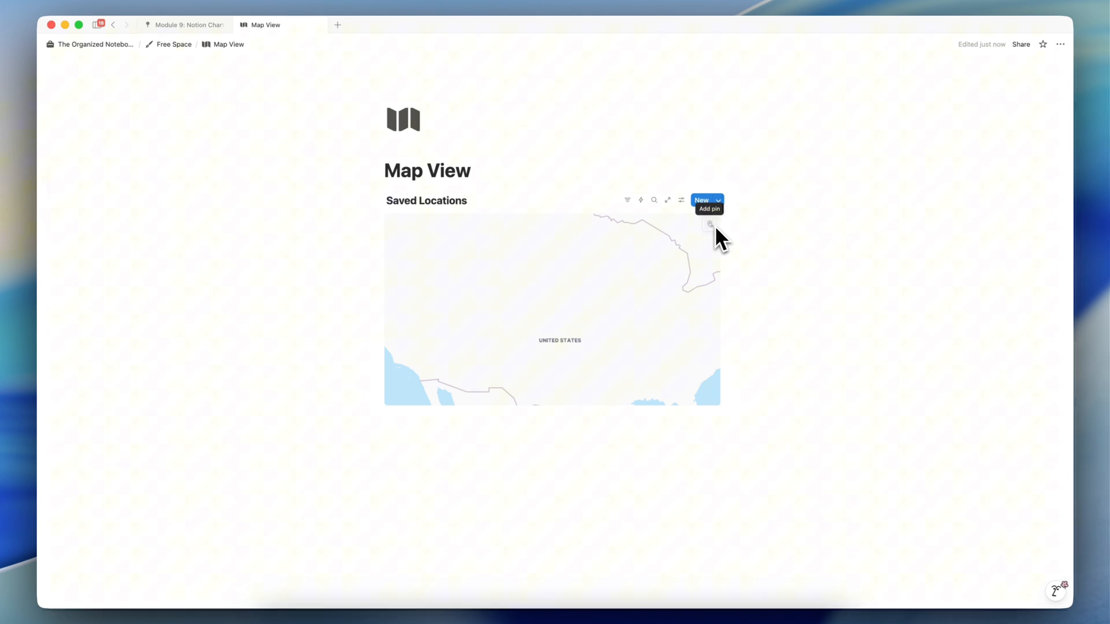
mouse_move(610, 272)
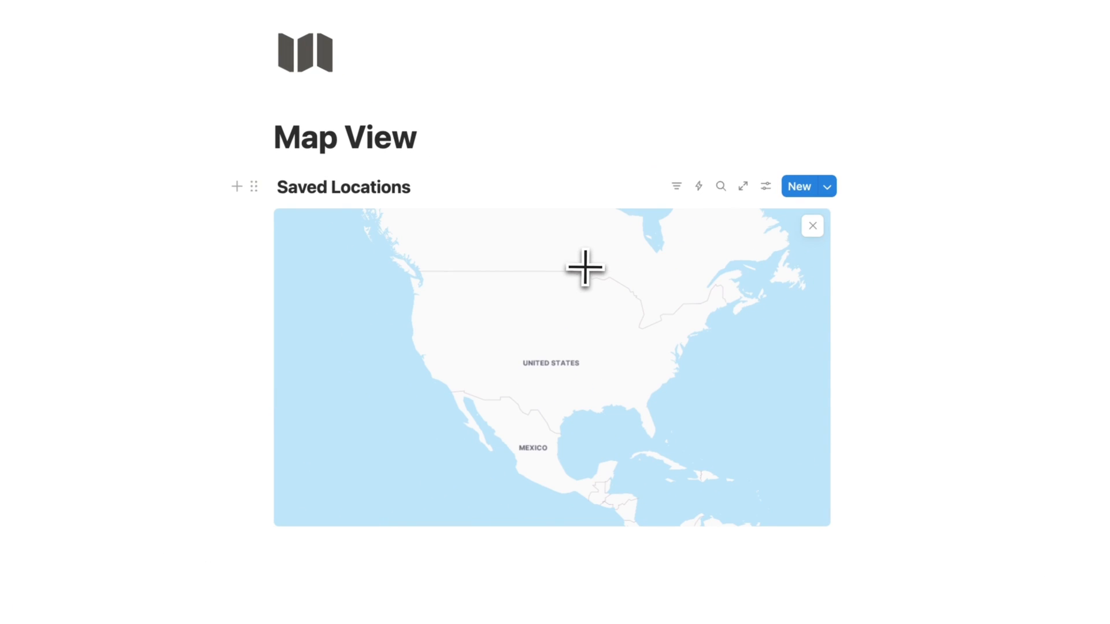
Drop a pin in South Dakota and view the new entry's Aurora, SD place address
click(585, 268)
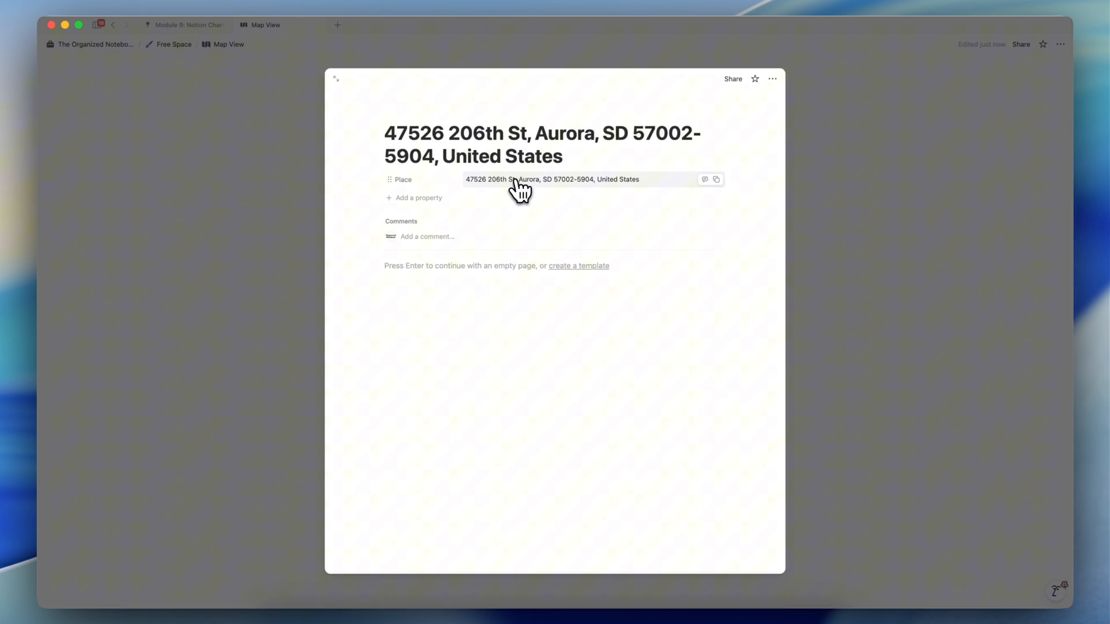
click(552, 179)
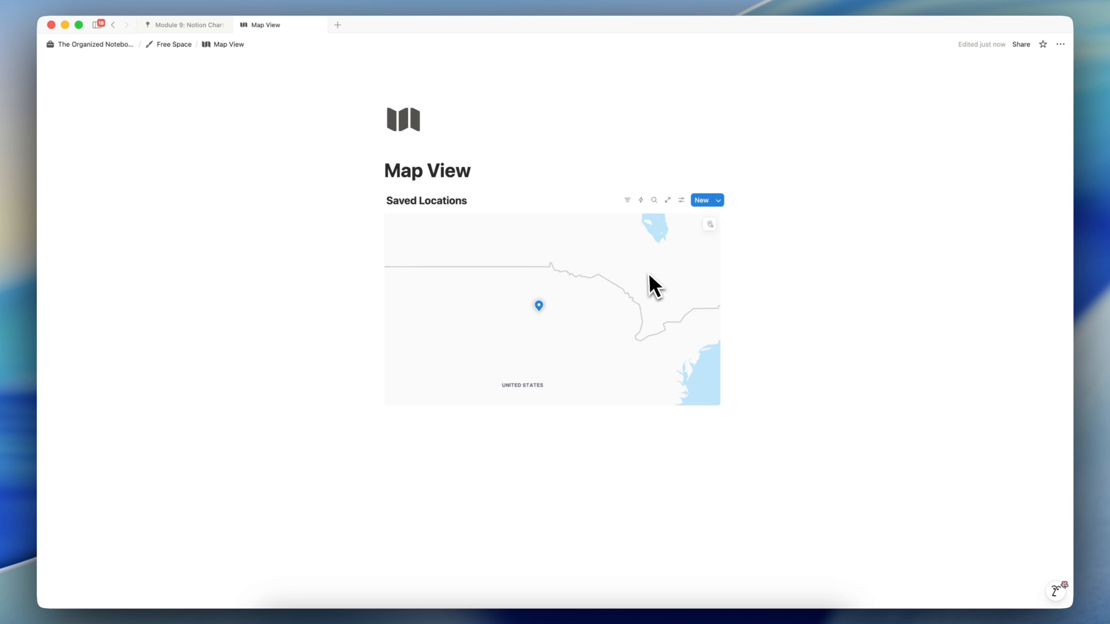
mouse_move(619, 287)
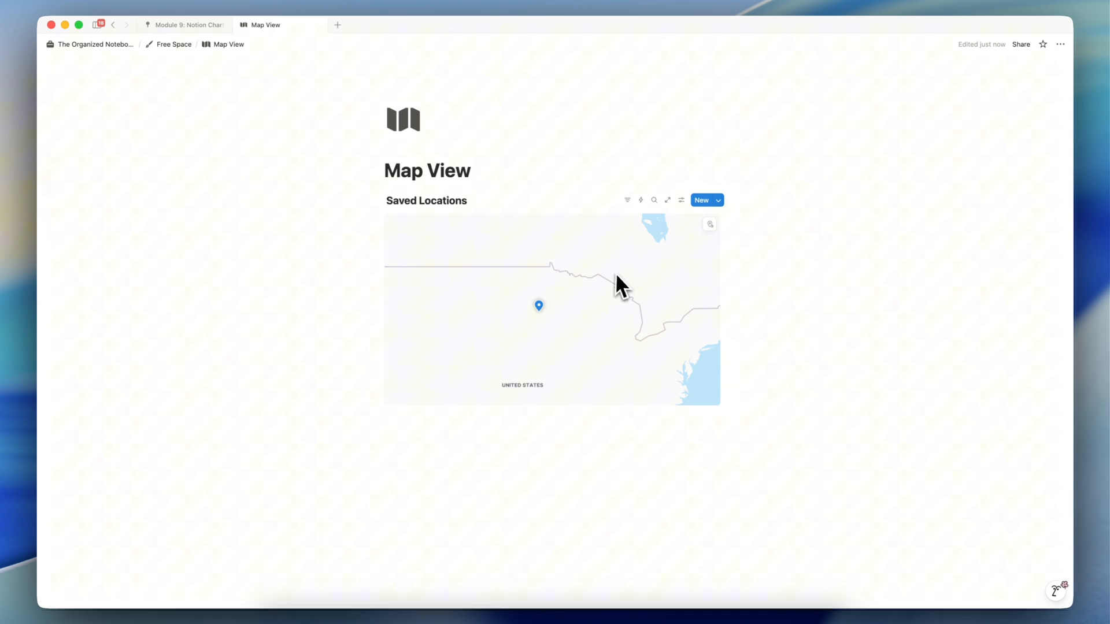
Add a 'Hotel in Paris' entry and set its place to Le Tout-Paris (Cheval Blanc Paris)
click(701, 199)
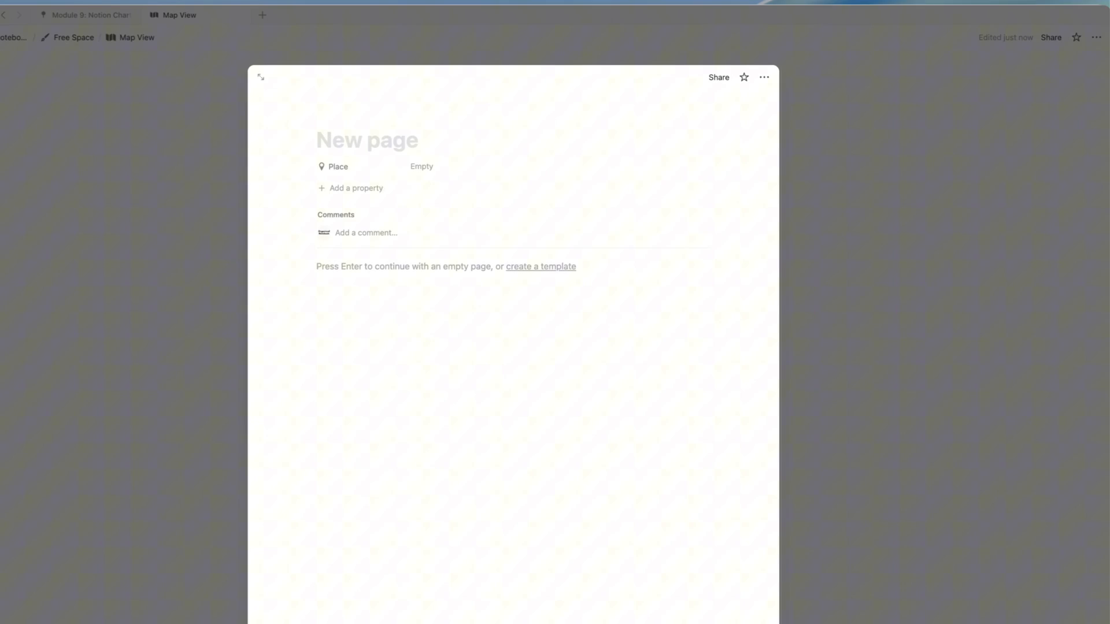
text(Hot)
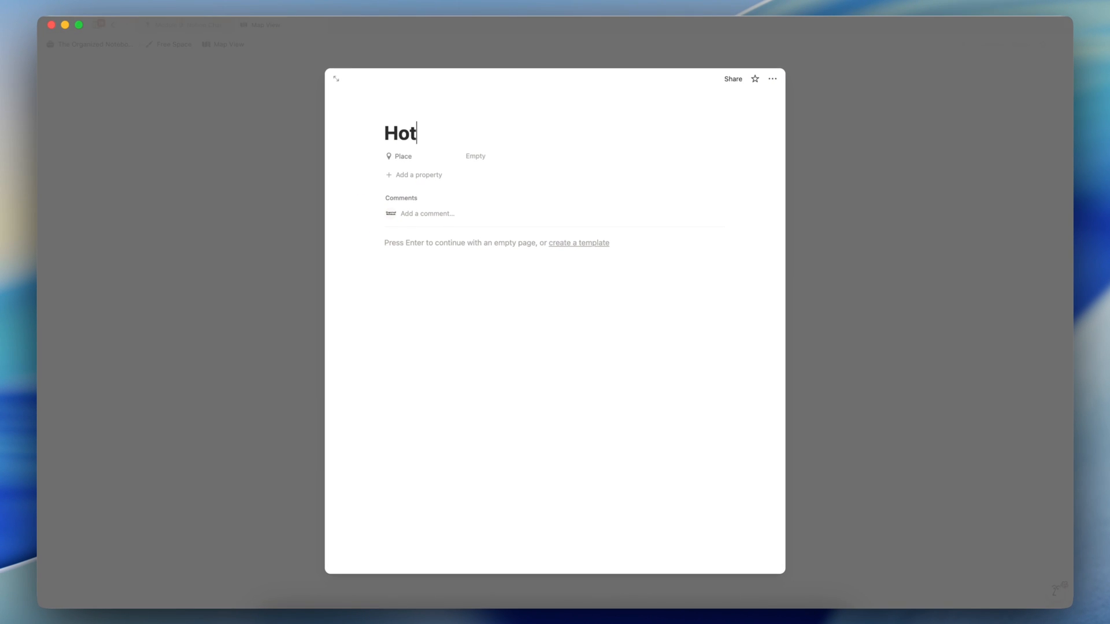
text(el in Paris)
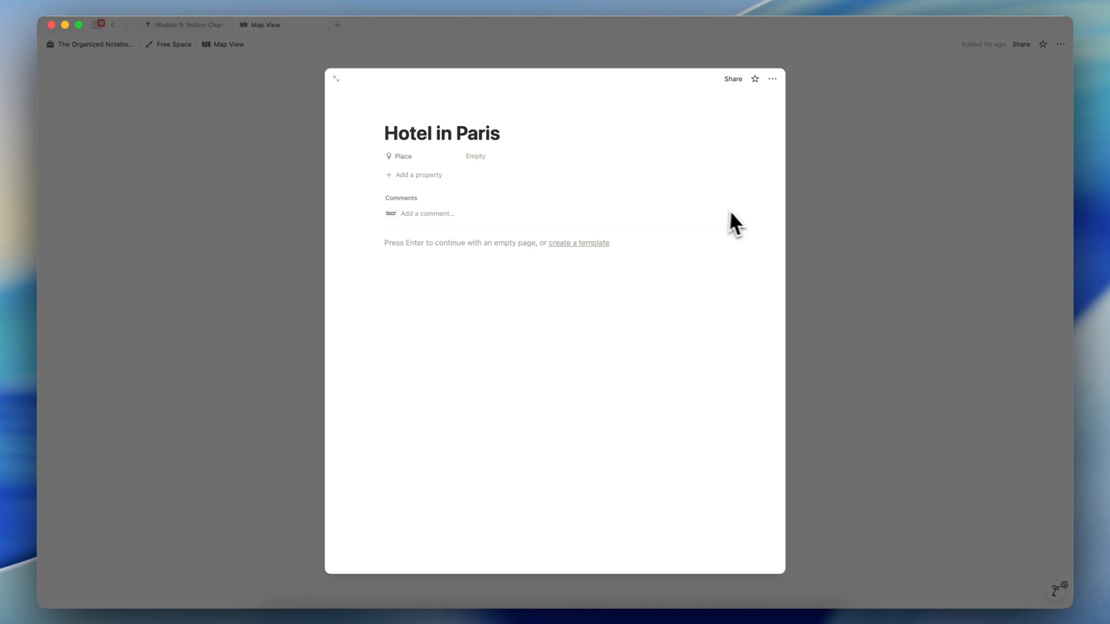
text(Cheval Blanc Paris)
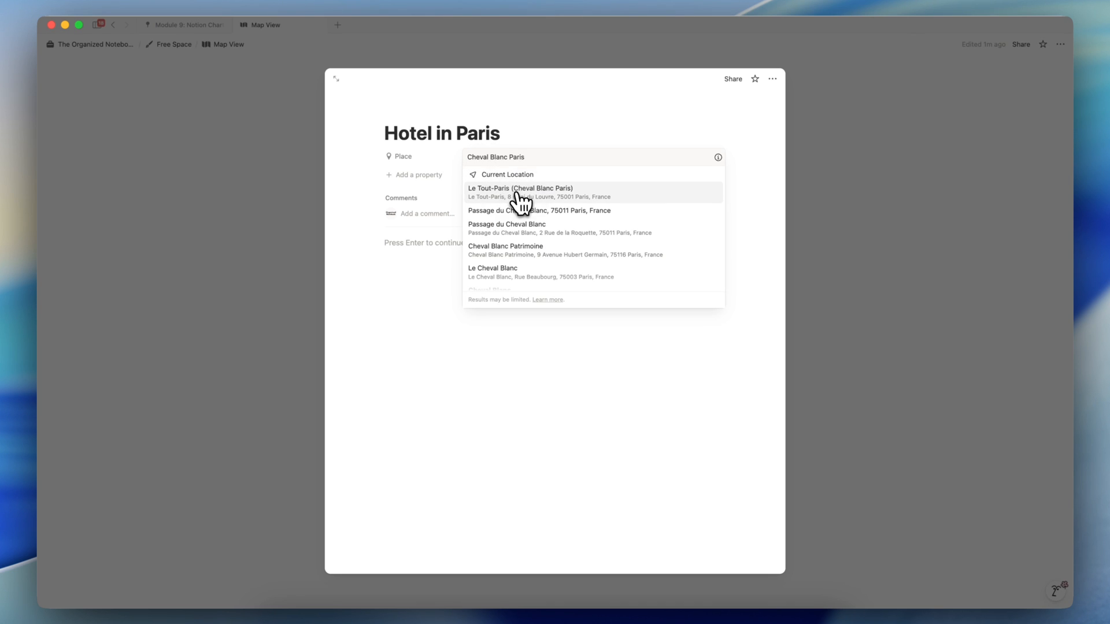
click(520, 192)
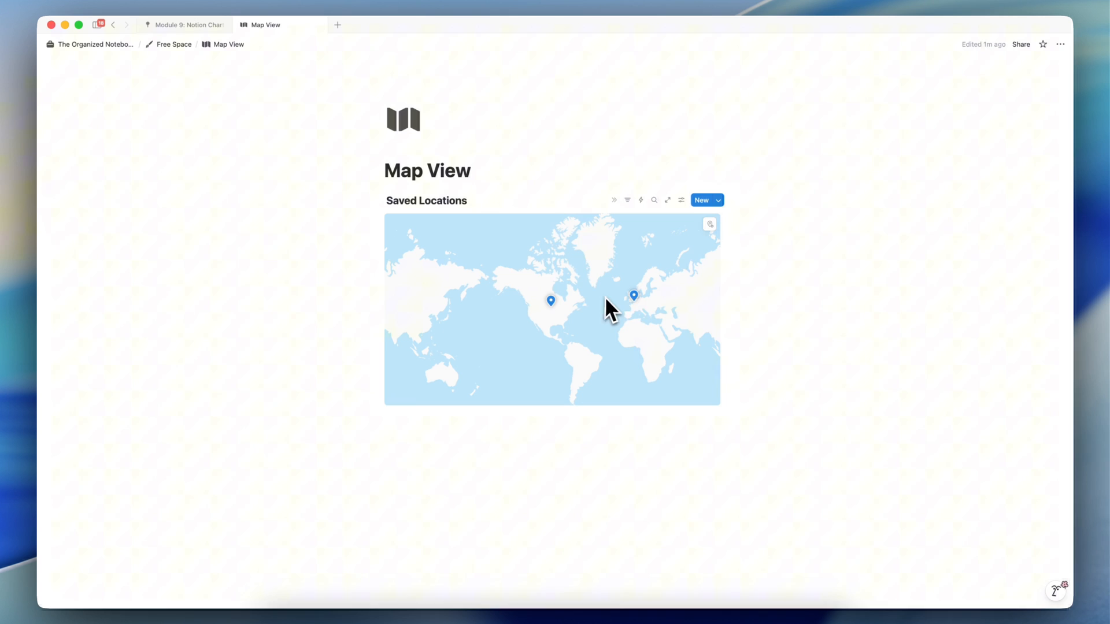
mouse_move(633, 296)
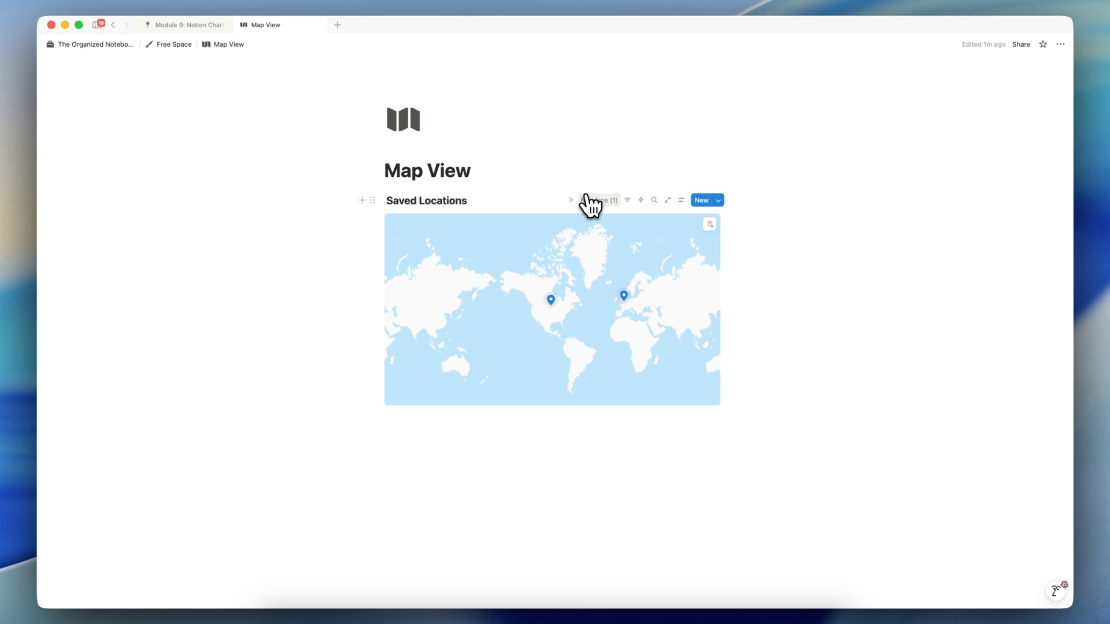
Show the entry counted under 'No place' on the Saved Locations map
click(599, 199)
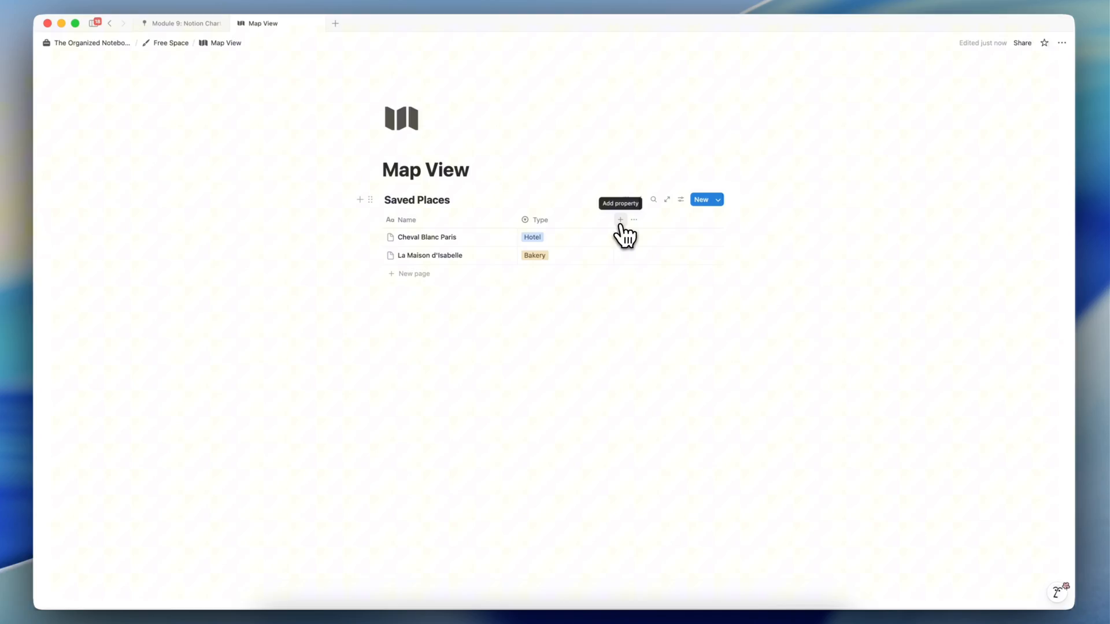
Add a Place property column to the Saved Places table
click(620, 219)
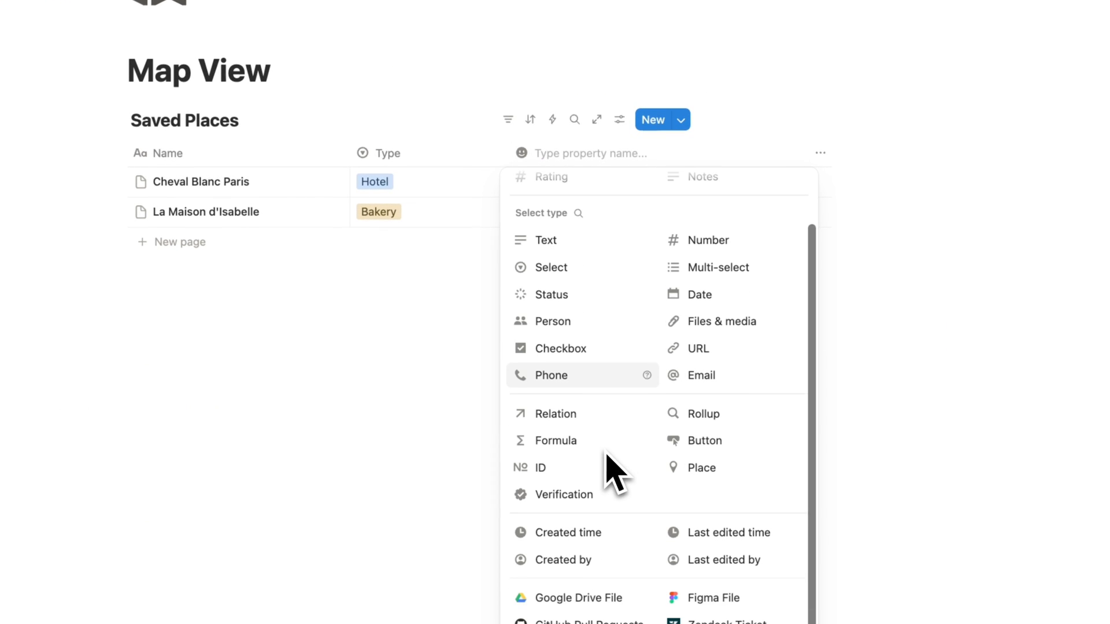
mouse_move(700, 467)
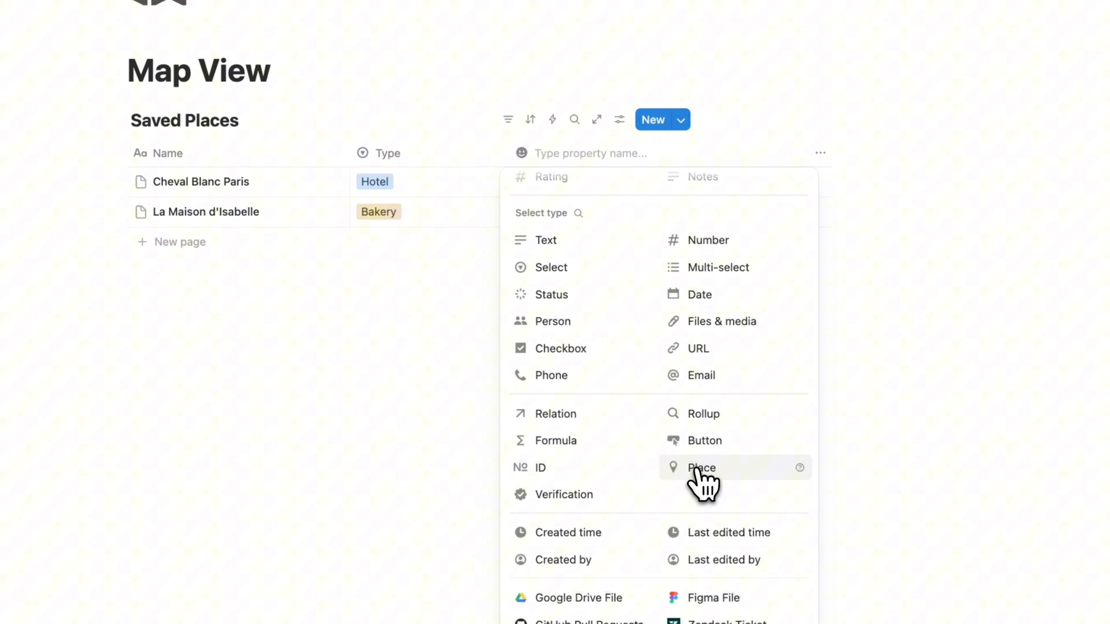
click(701, 467)
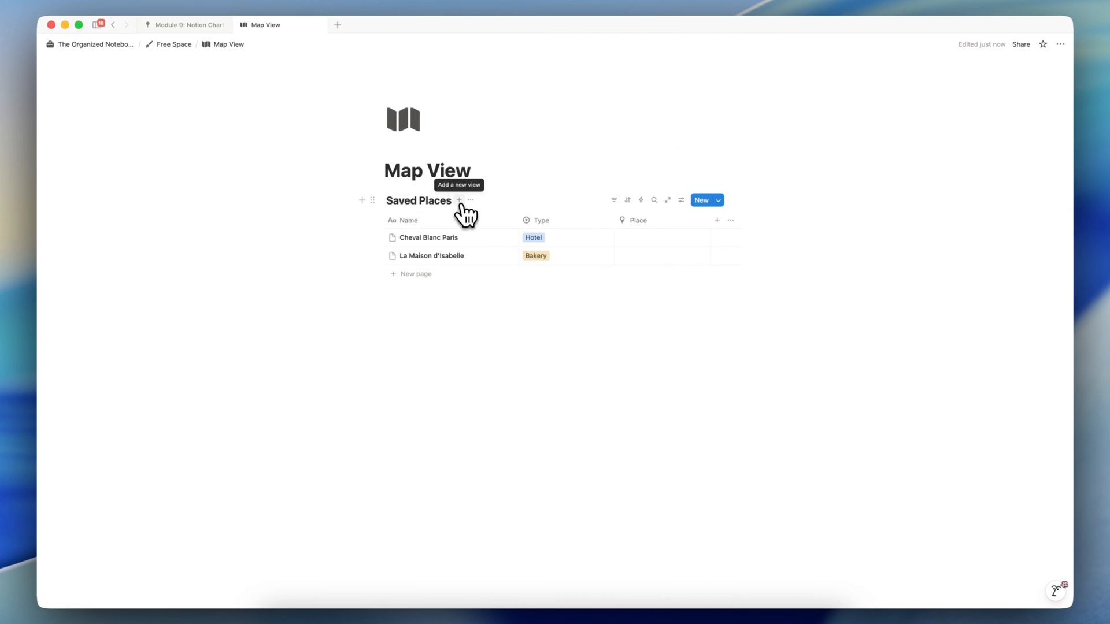
Add a map view named 'Map View' to Saved Places, then return to the table
click(458, 200)
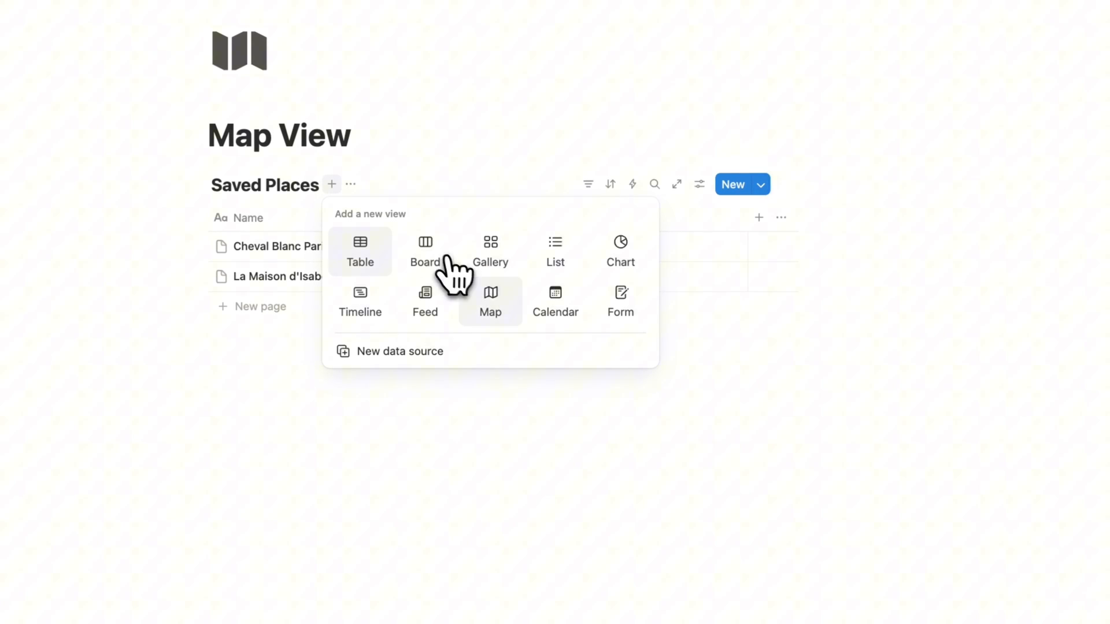
click(489, 301)
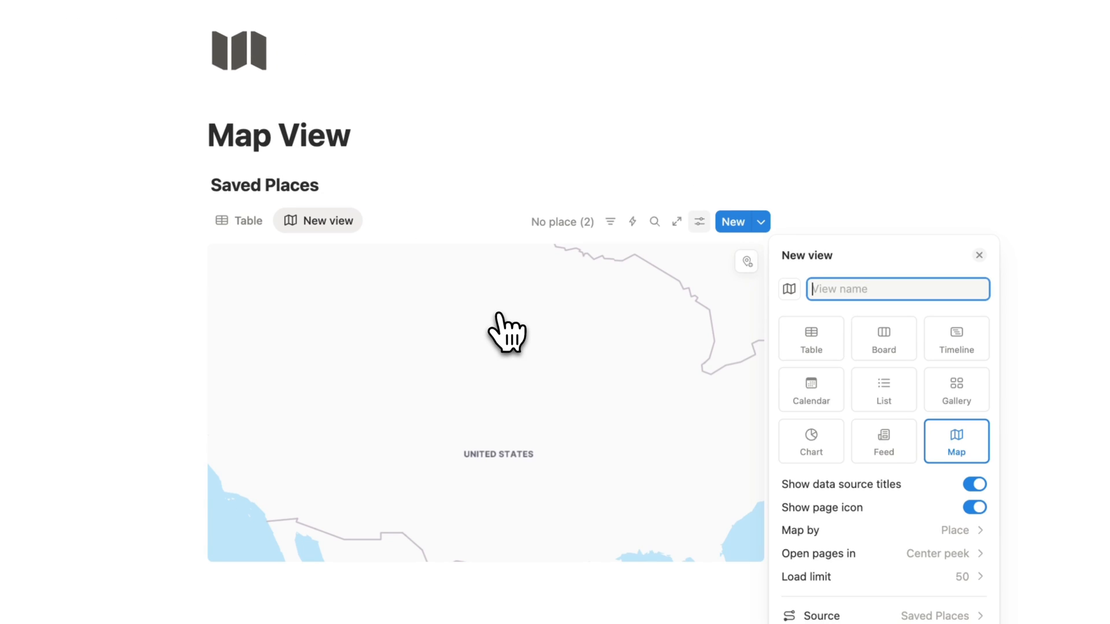
text(Map View)
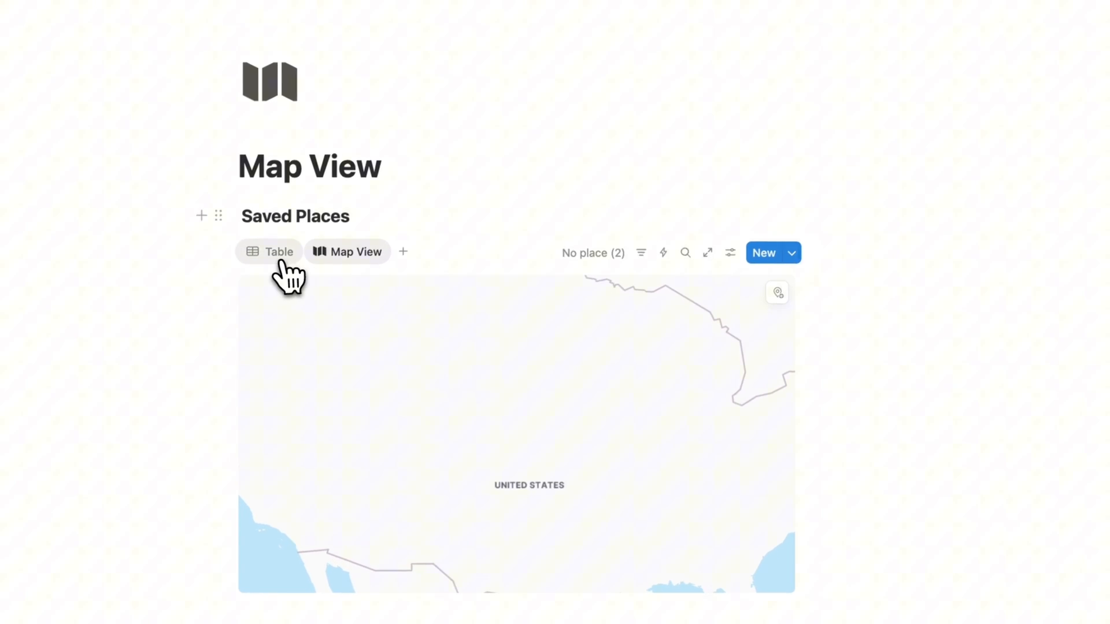
click(269, 251)
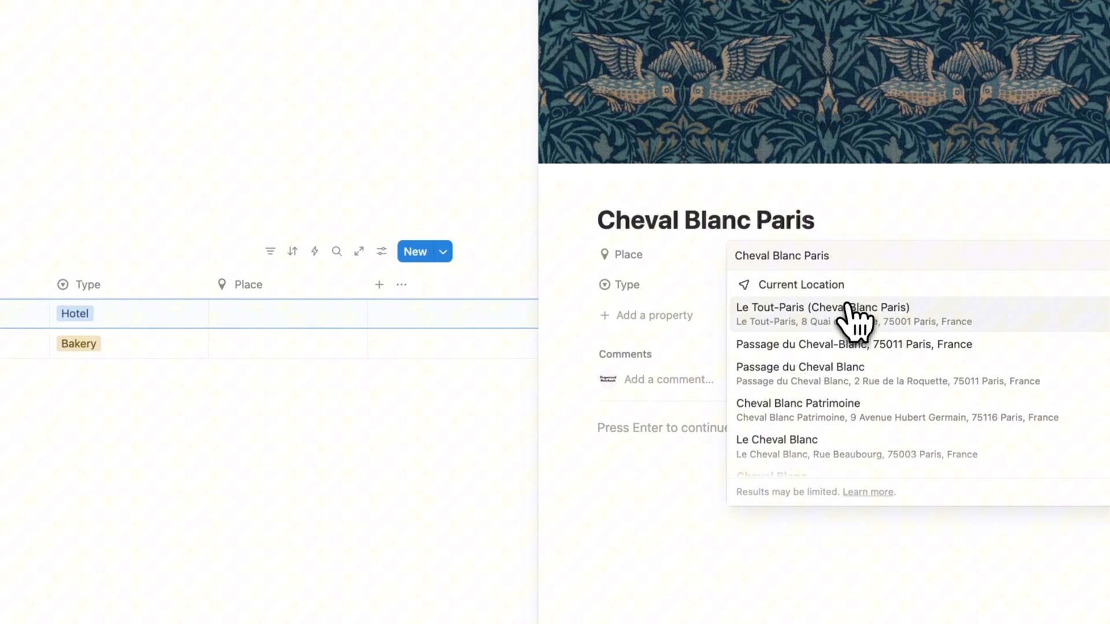
Place Cheval Blanc Paris at Le Tout-Paris and La Maison d'Isabelle at La Maison D'Isabelle, then view the map
click(822, 314)
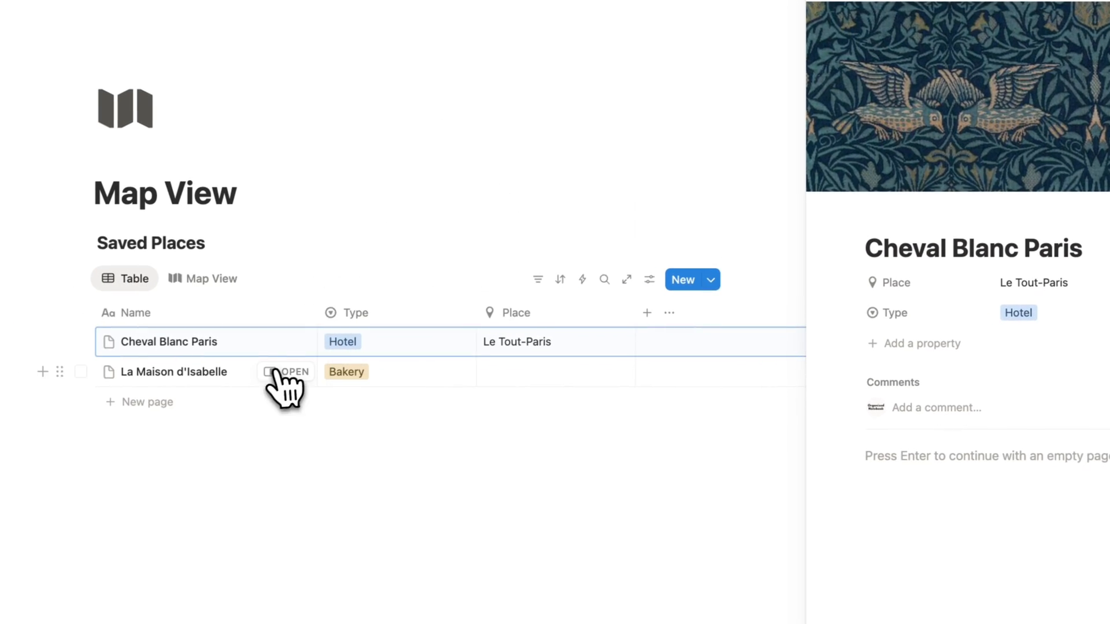
click(292, 371)
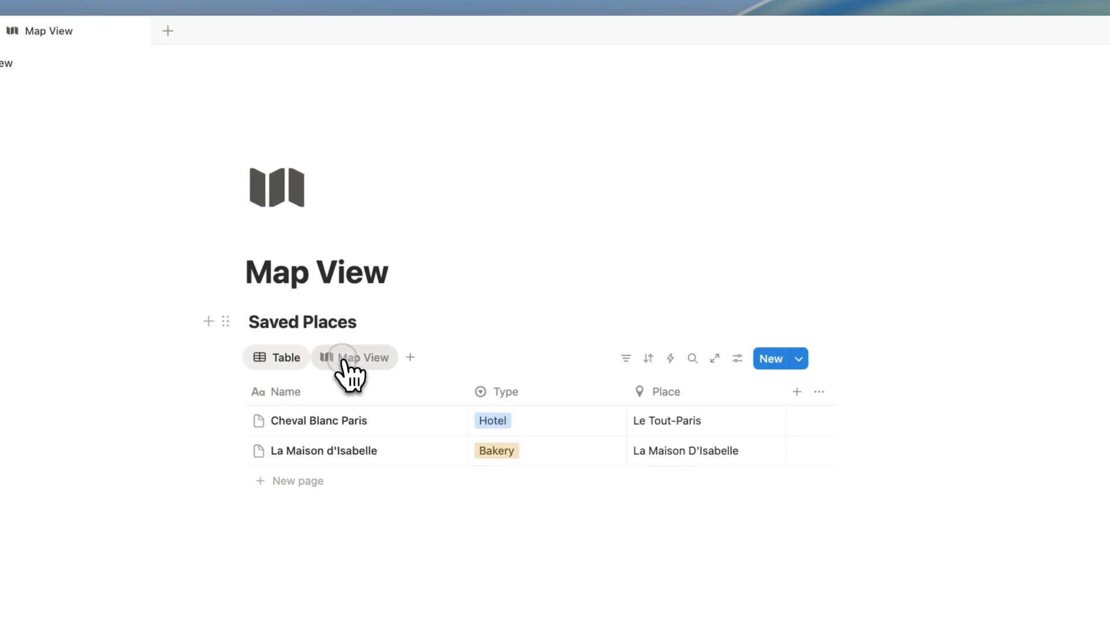
click(354, 357)
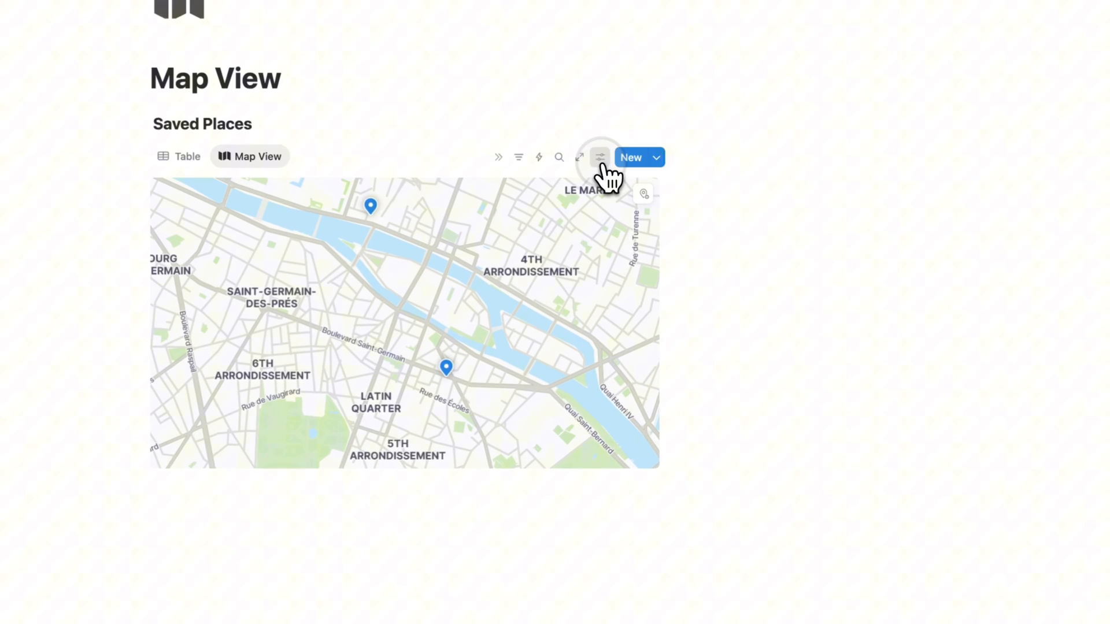
Review the map view's Layout settings (Map by, Open pages in, Load limit) and go back
click(599, 157)
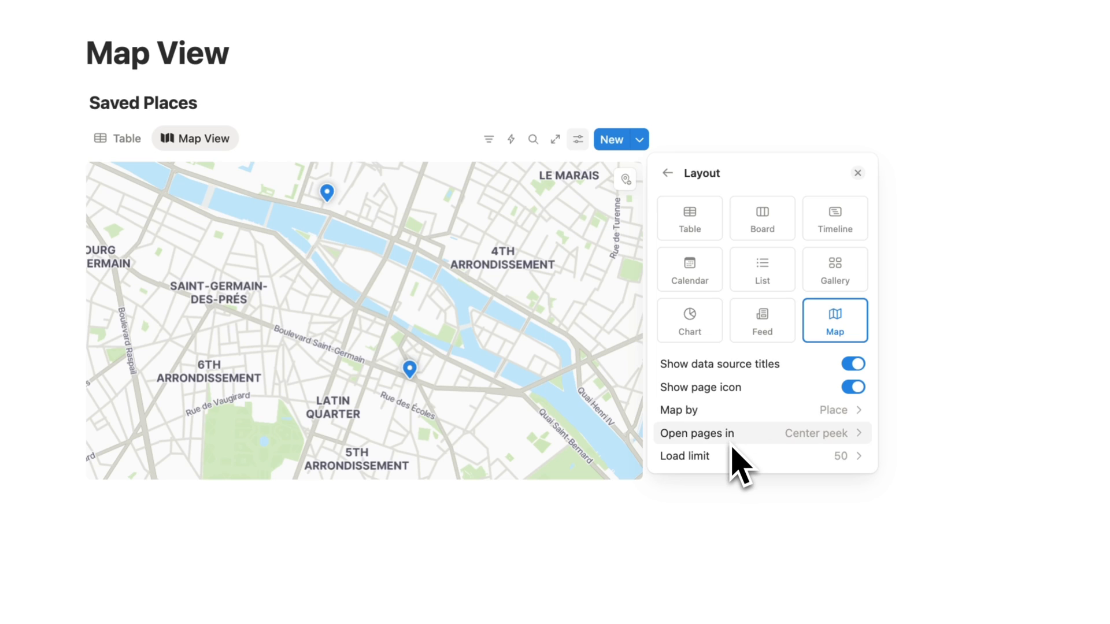
mouse_move(435, 397)
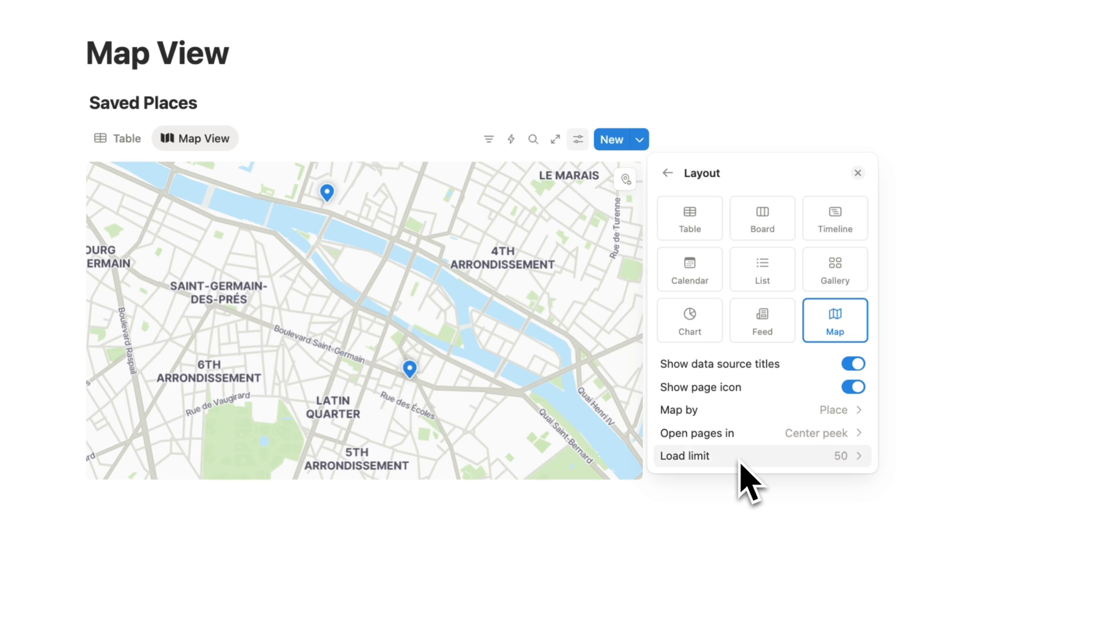
click(666, 173)
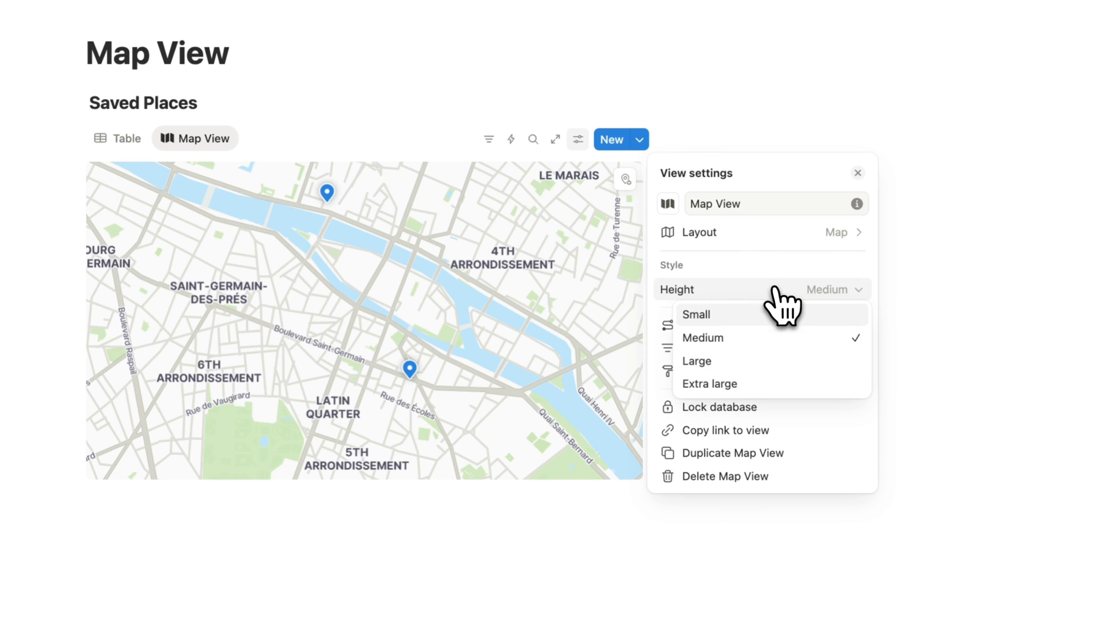
Set the Saved Places map view height to Large
click(696, 314)
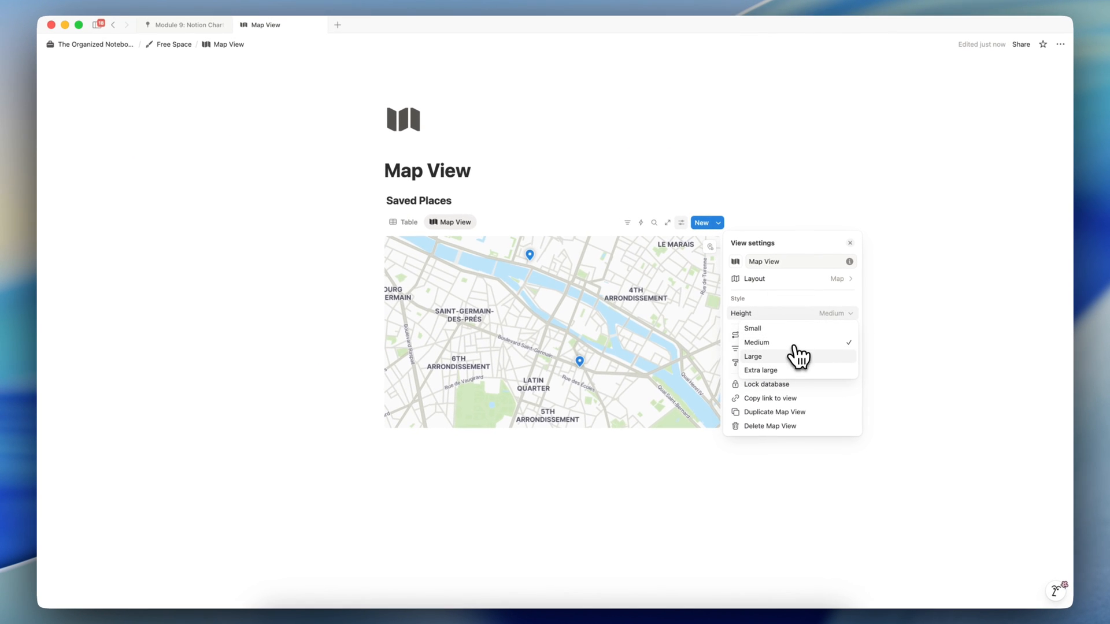
click(762, 370)
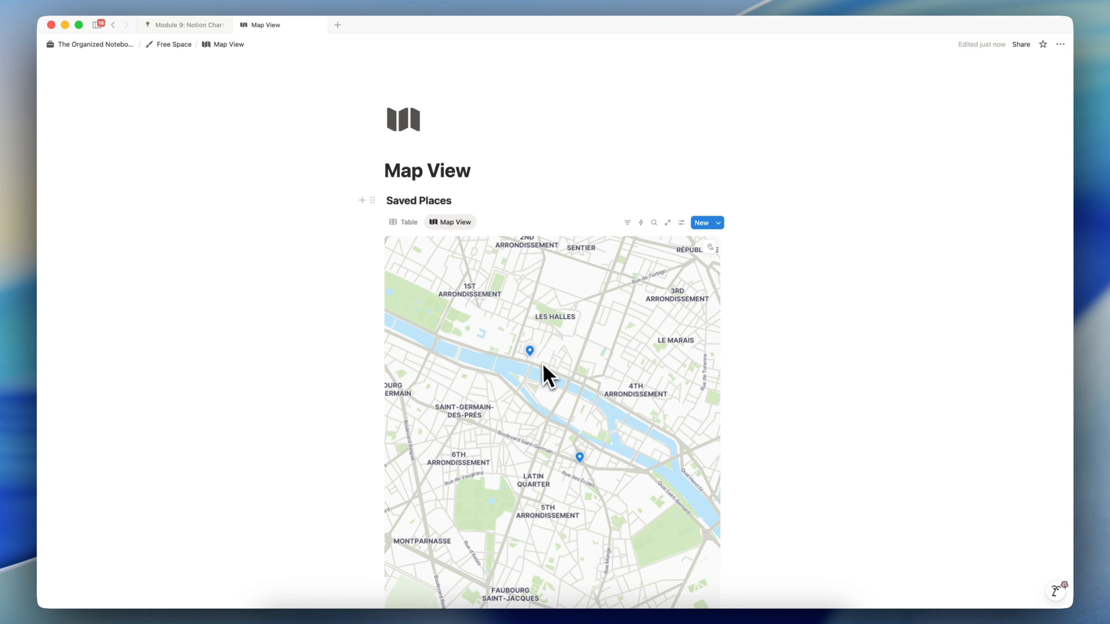
click(529, 351)
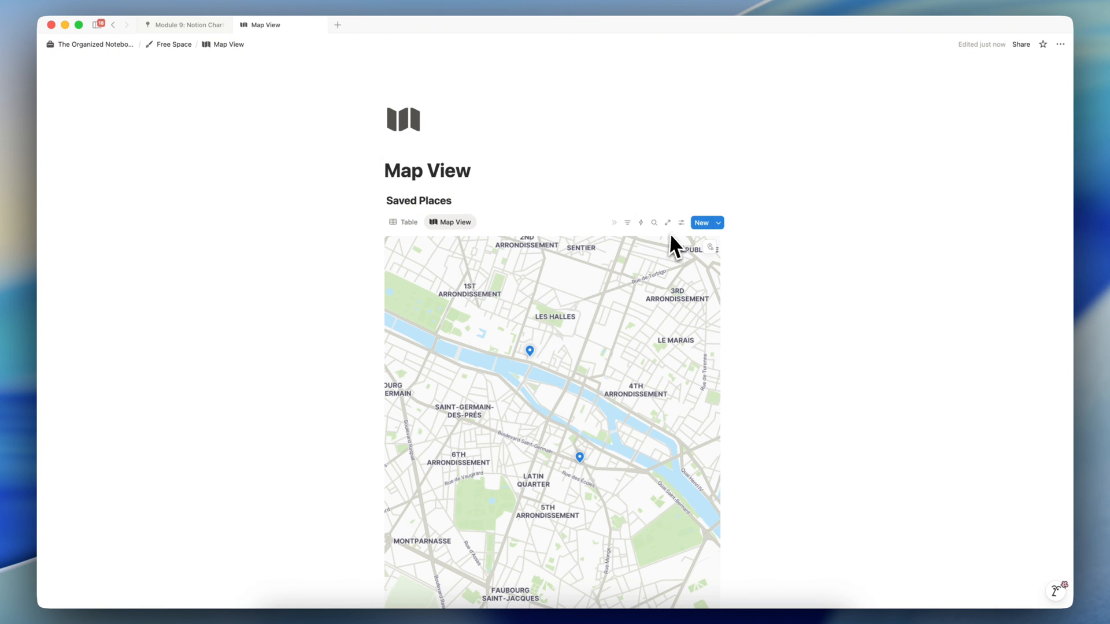
Add a conditional color rule on Type so map pins match each option's color
click(681, 221)
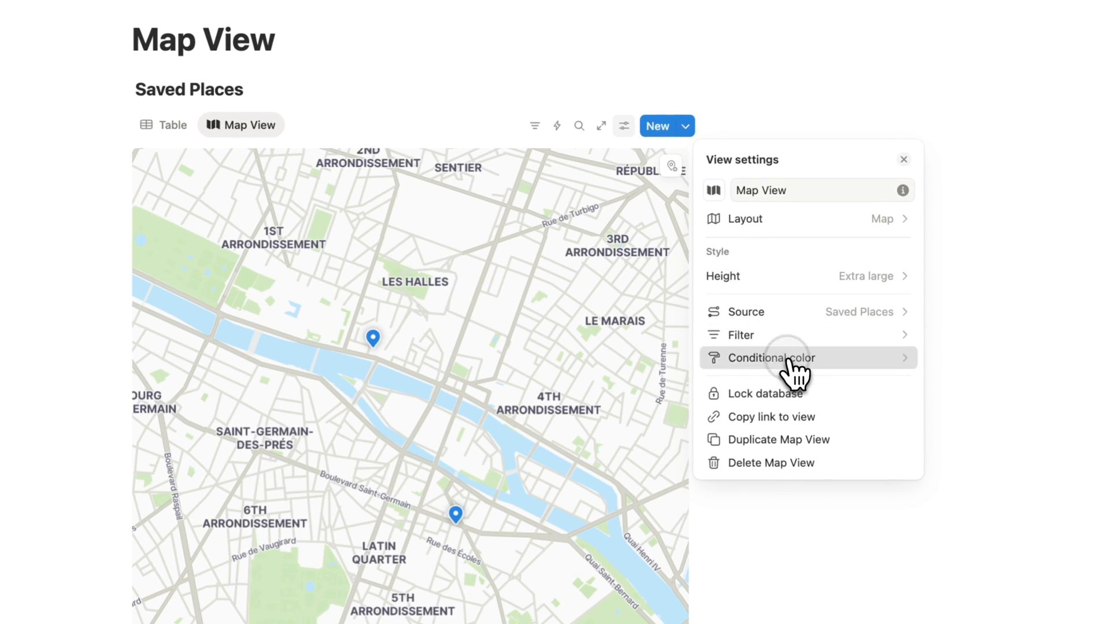
click(770, 357)
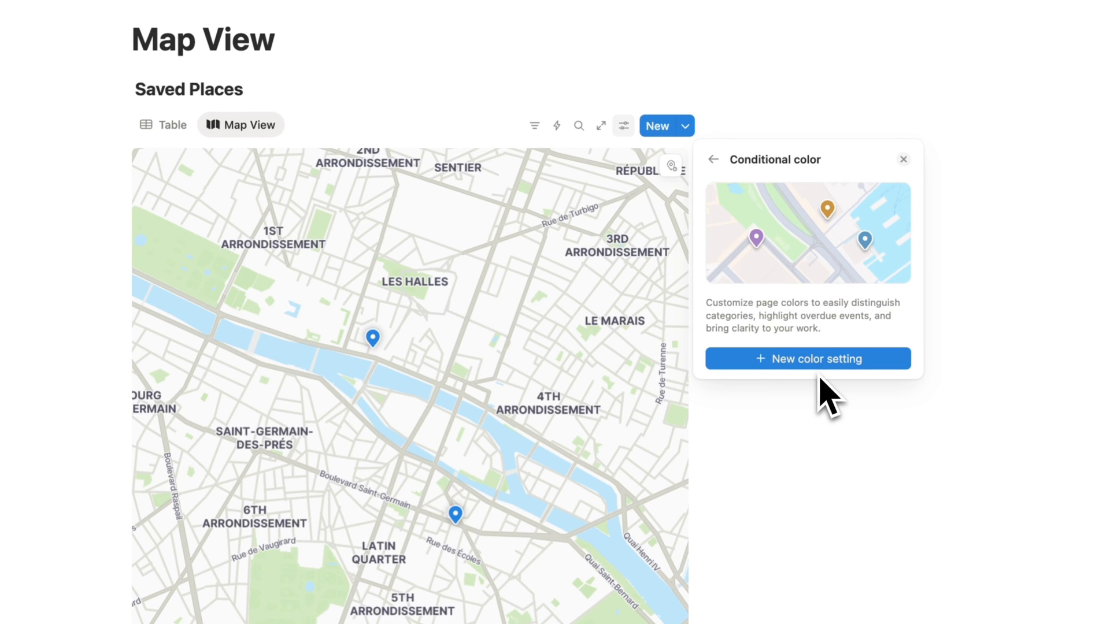
click(807, 358)
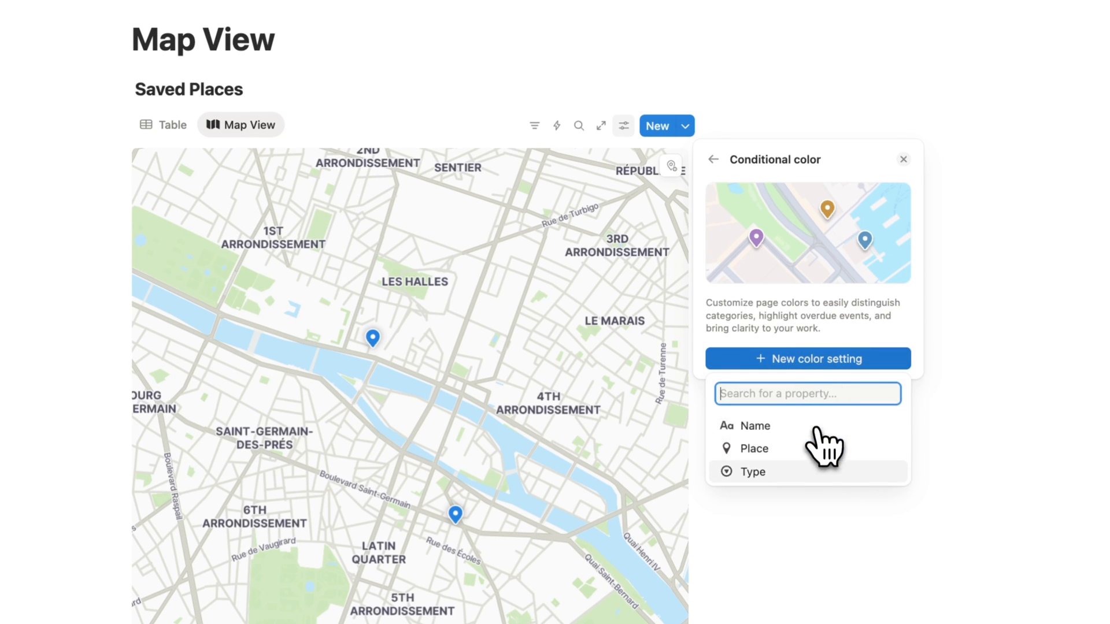
click(753, 472)
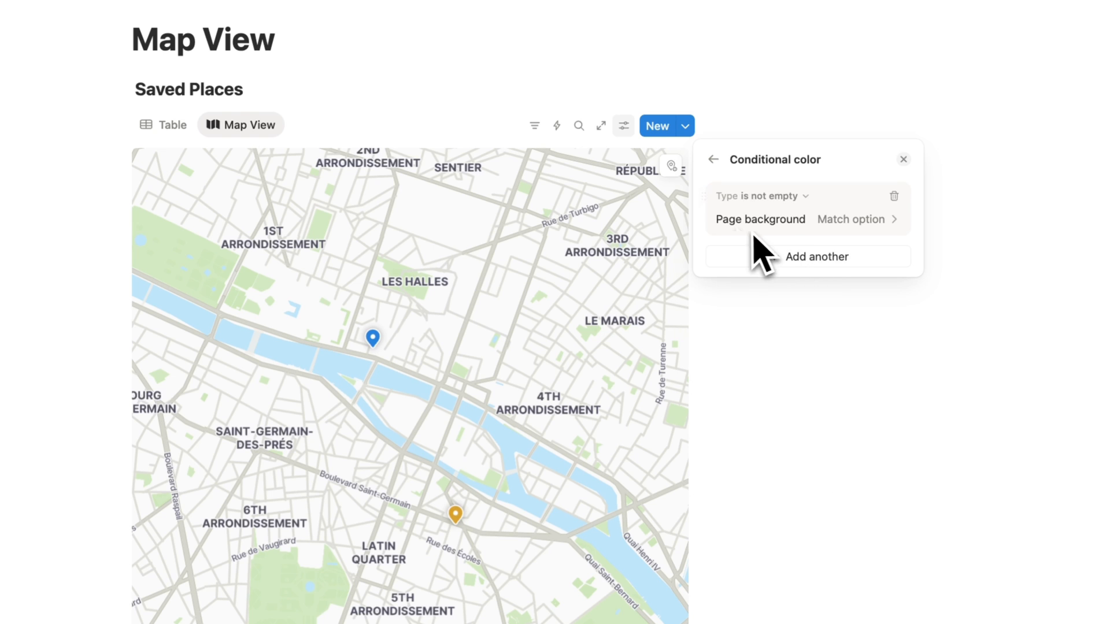
scroll(down, 3)
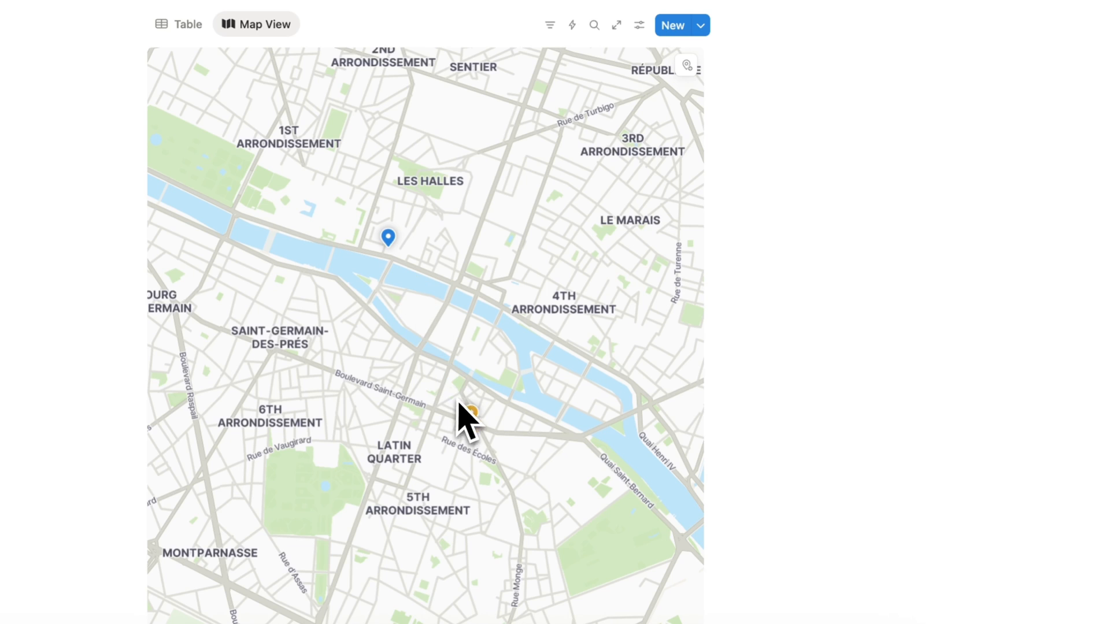
Check the Hotel and Bakery types in Table view, return to Map View, and close the other browser tab
click(178, 23)
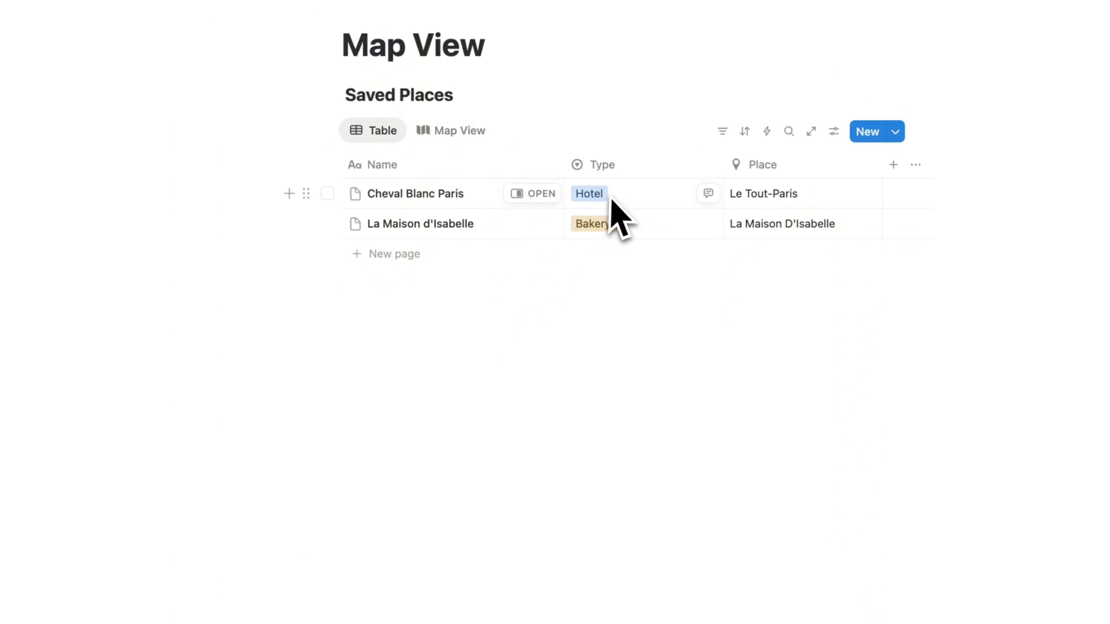
mouse_move(648, 219)
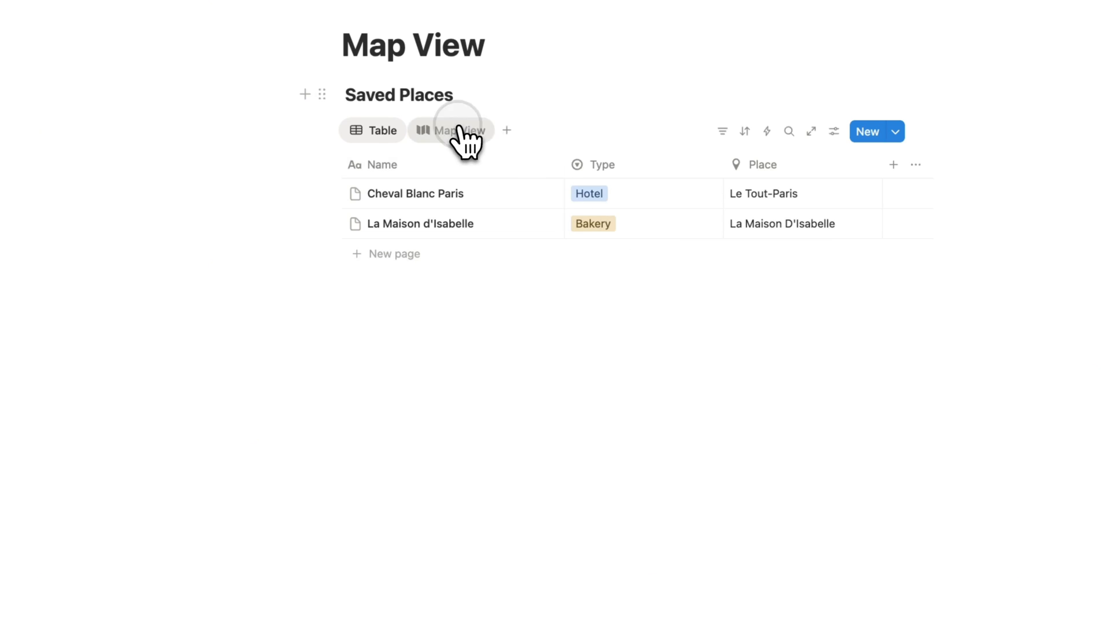
click(451, 130)
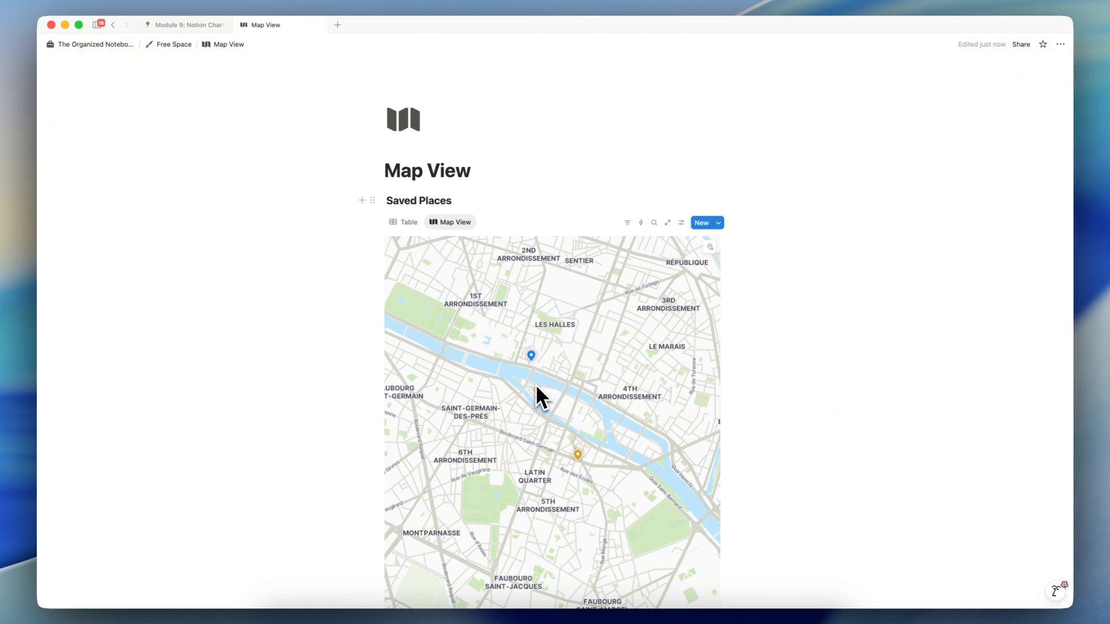
click(531, 356)
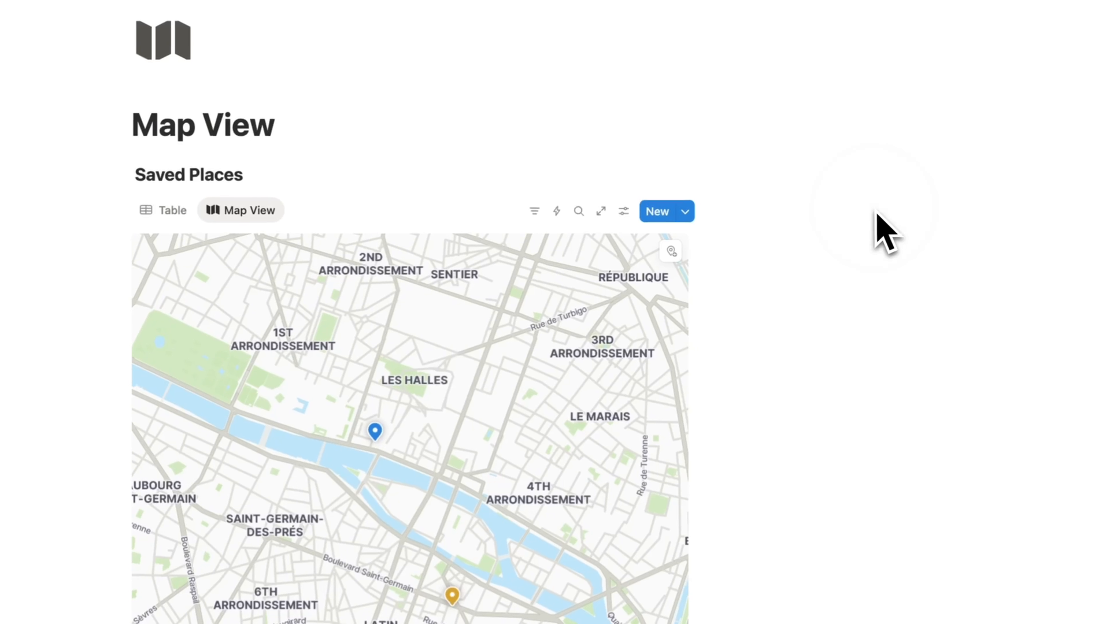
click(375, 432)
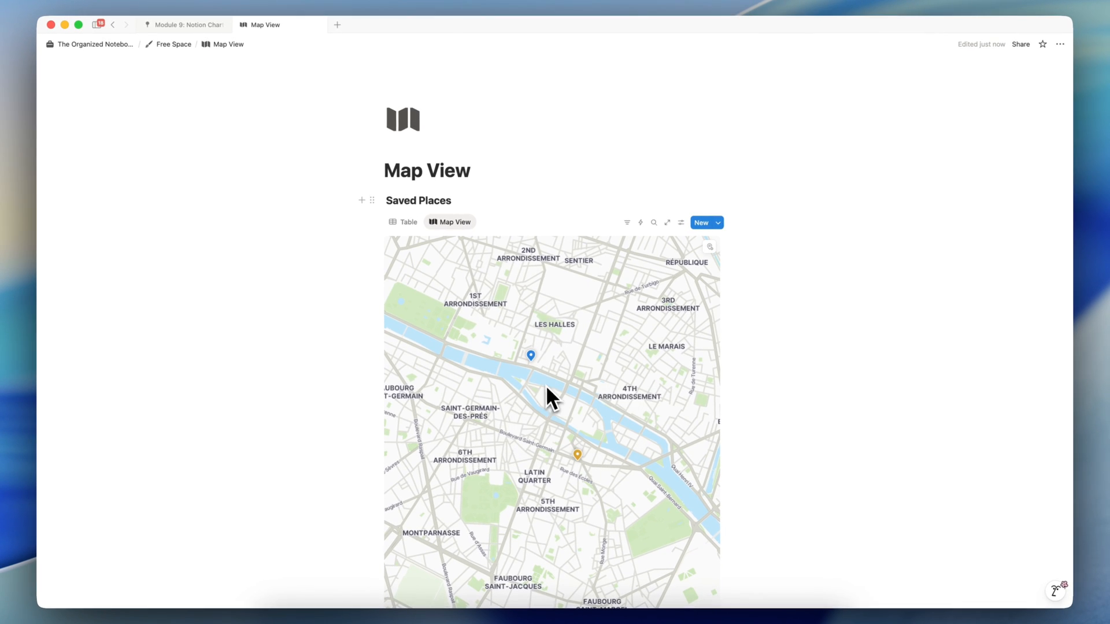
click(576, 455)
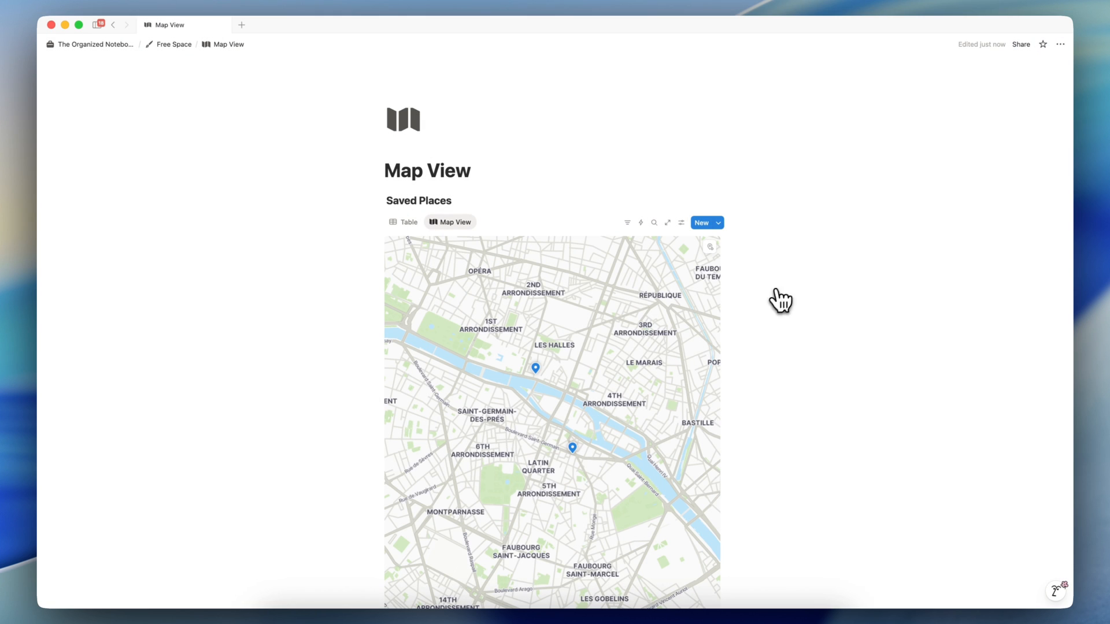
Peek La Maison d'Isabelle from its pin, then open Cheval Blanc Paris (Le Tout-Paris, Hotel)
click(573, 448)
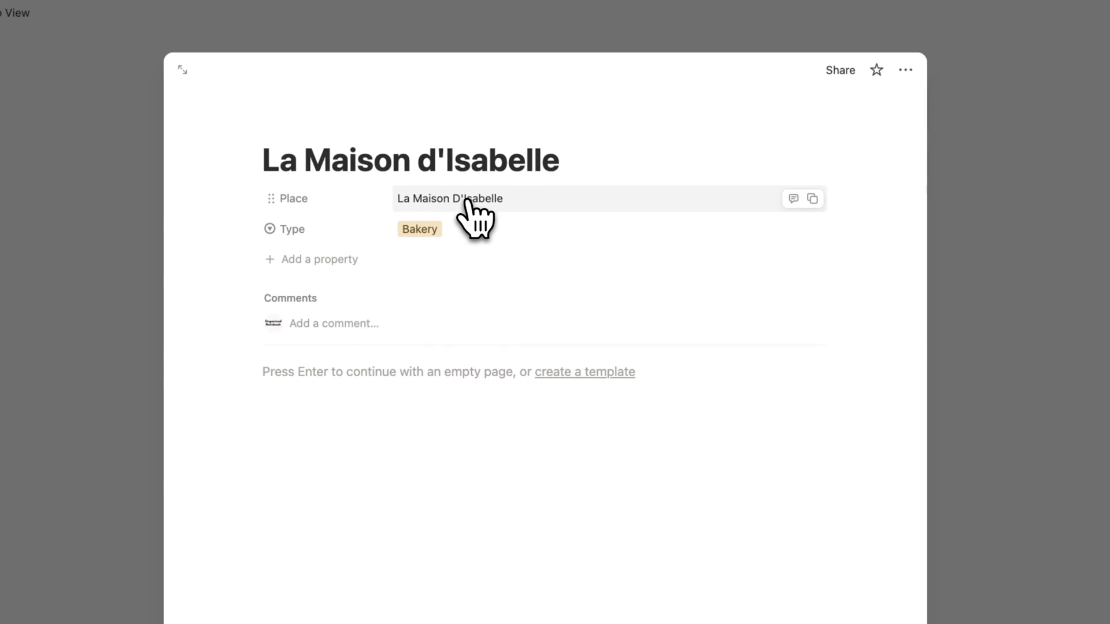
click(448, 198)
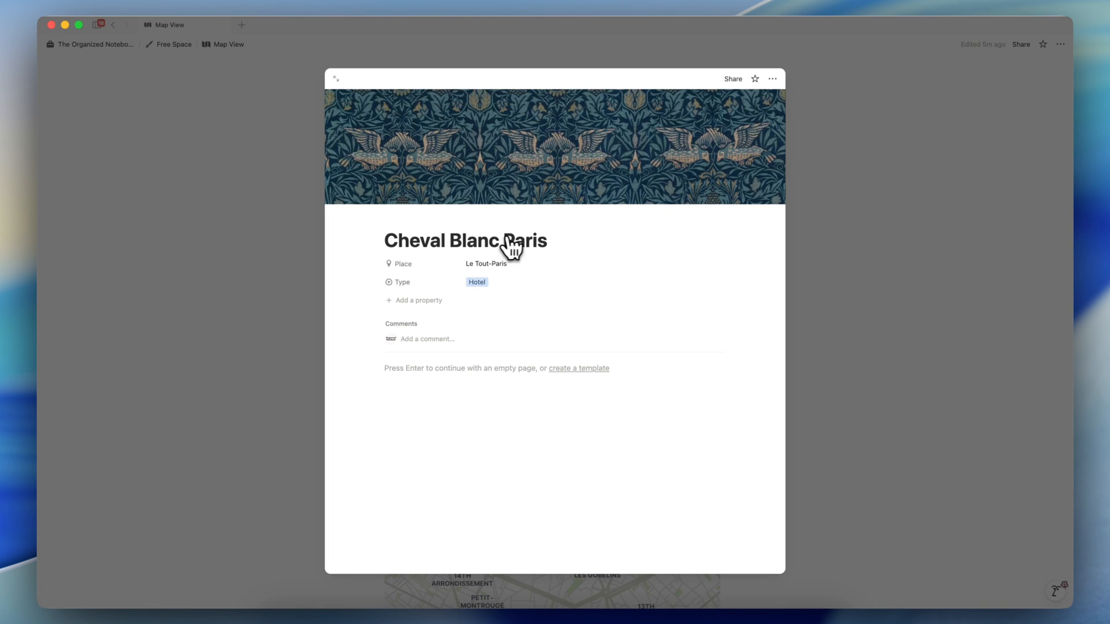
mouse_move(776, 294)
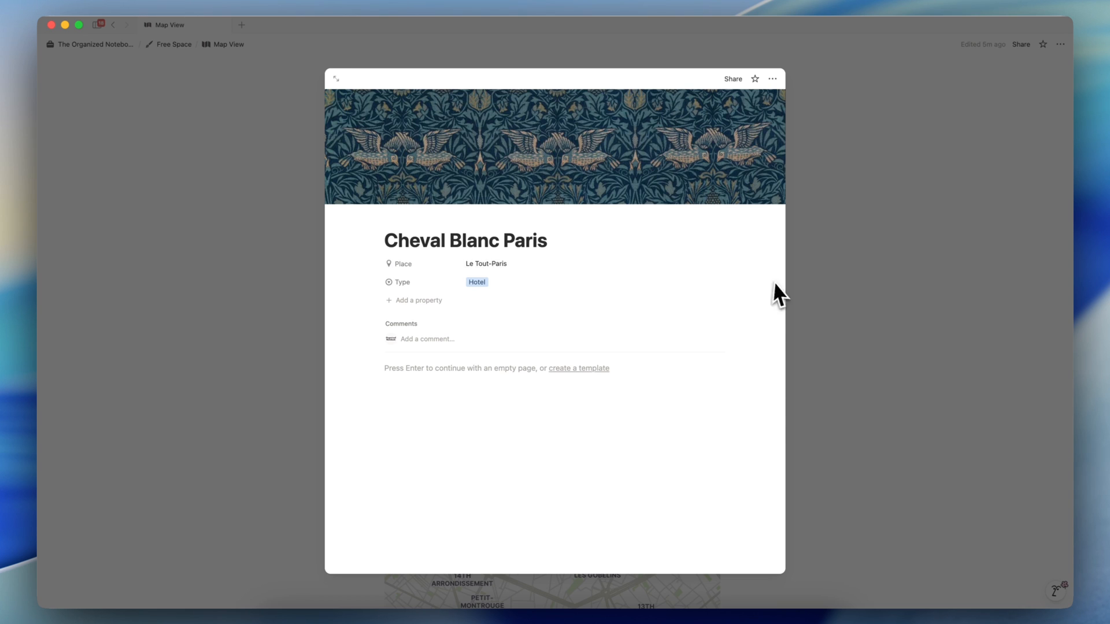
Close the entry page and review the Map View's Layout options in View settings
click(681, 221)
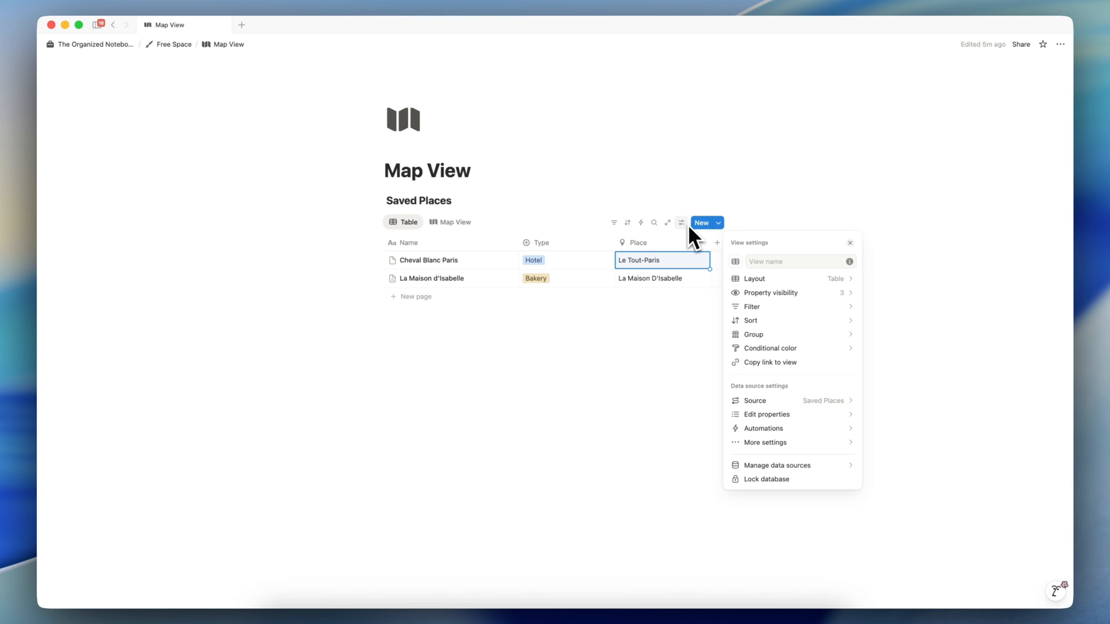
click(451, 221)
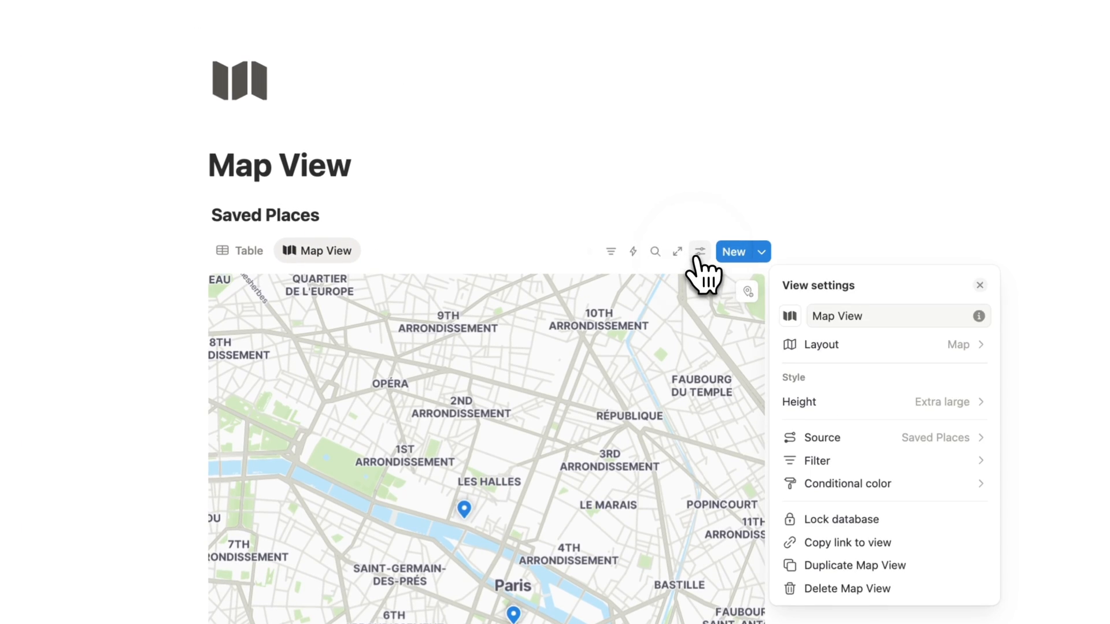
click(819, 344)
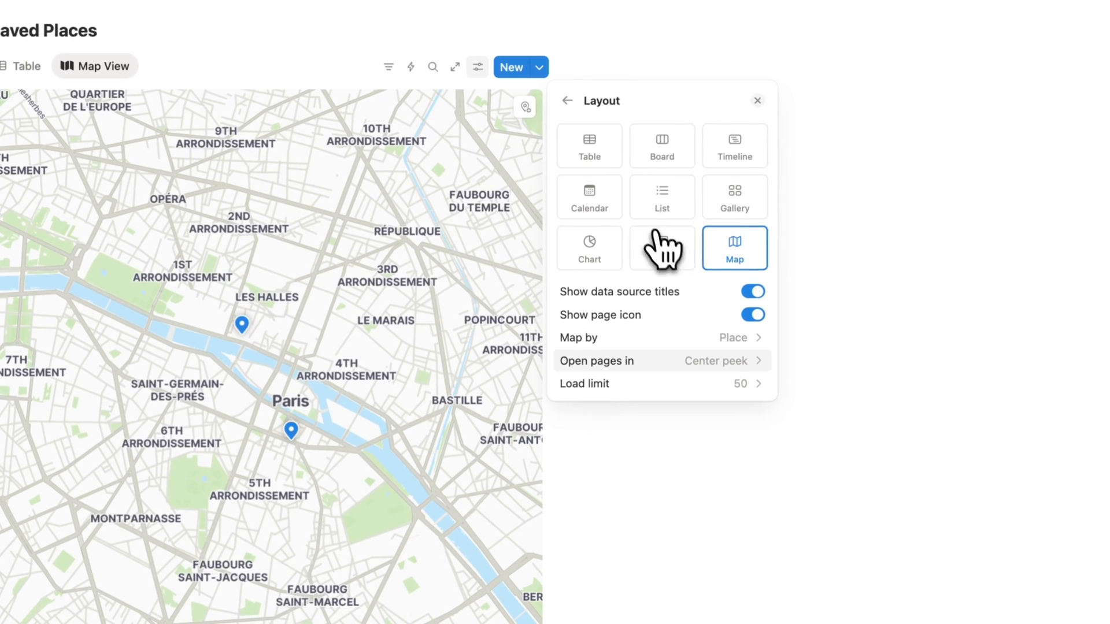
click(658, 383)
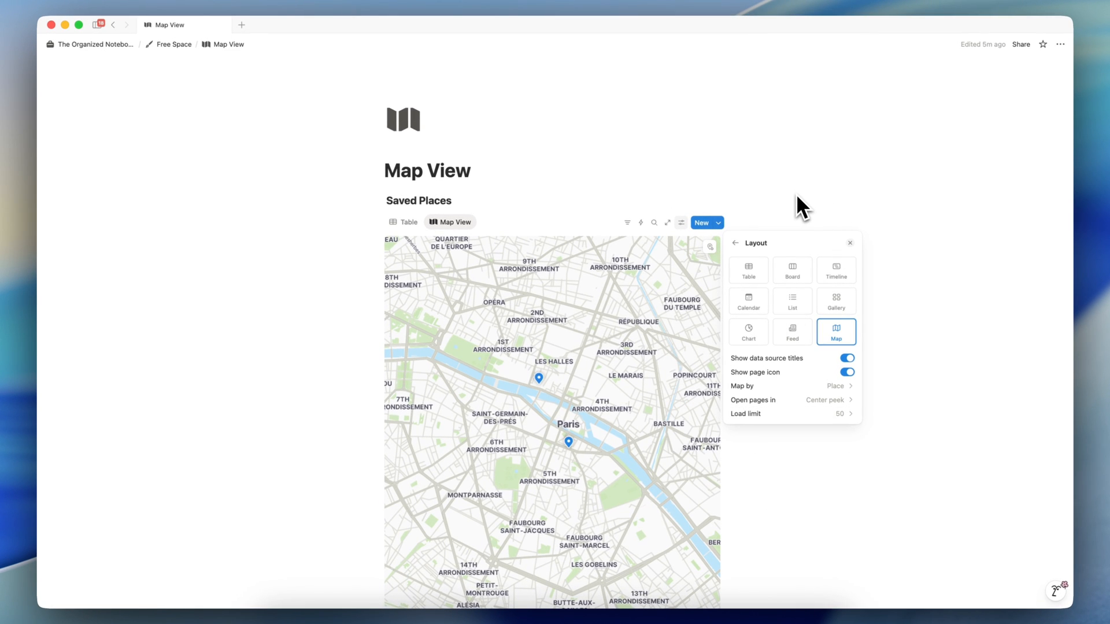
click(850, 242)
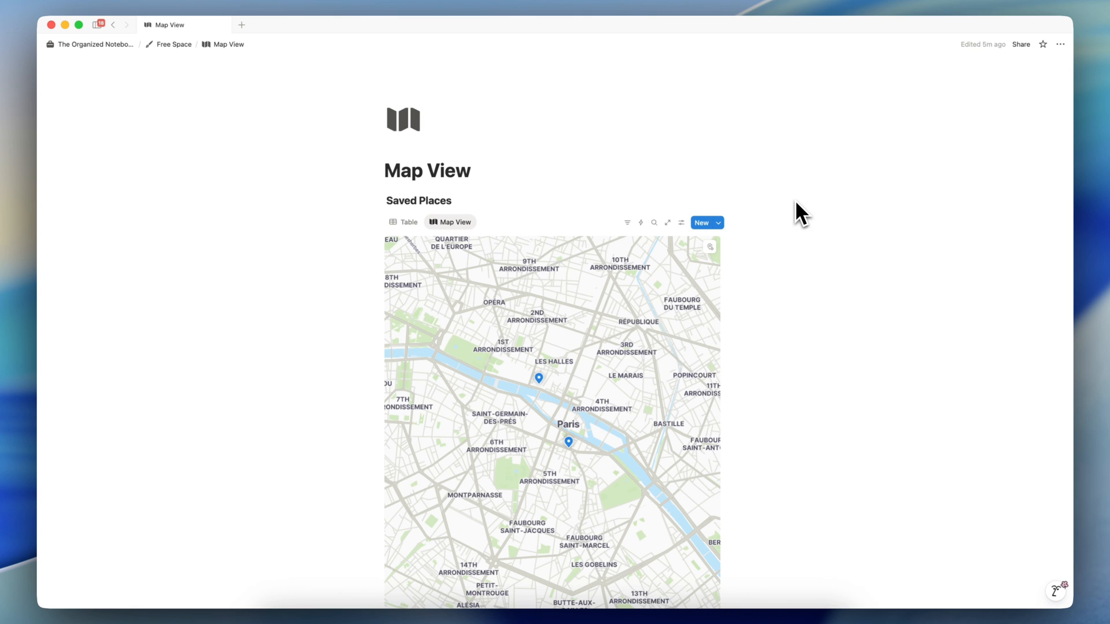
mouse_move(470, 234)
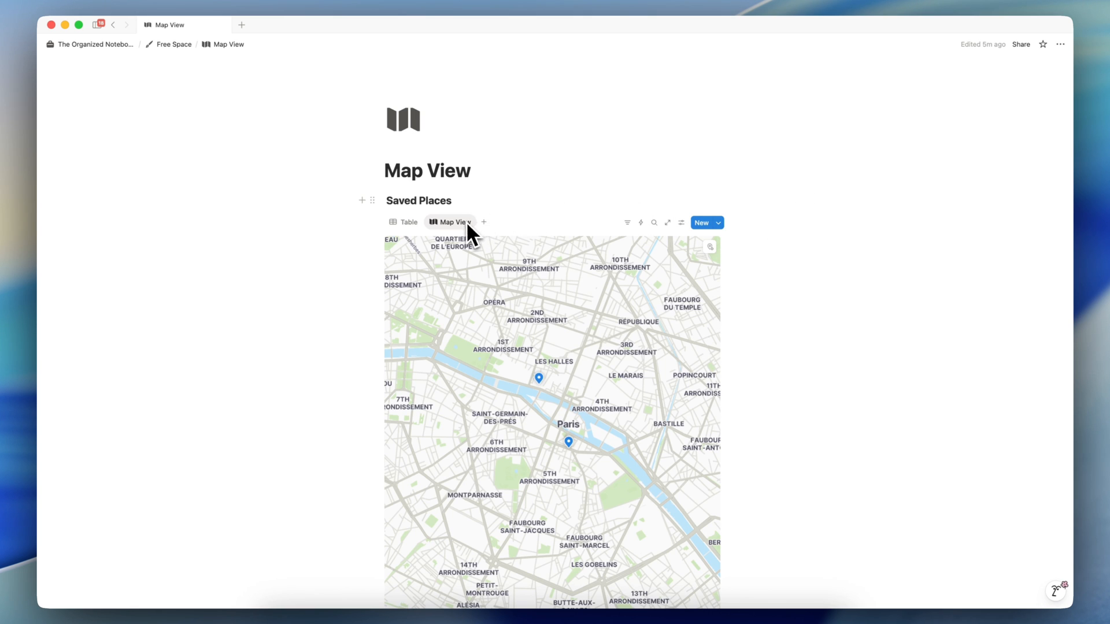
mouse_move(471, 235)
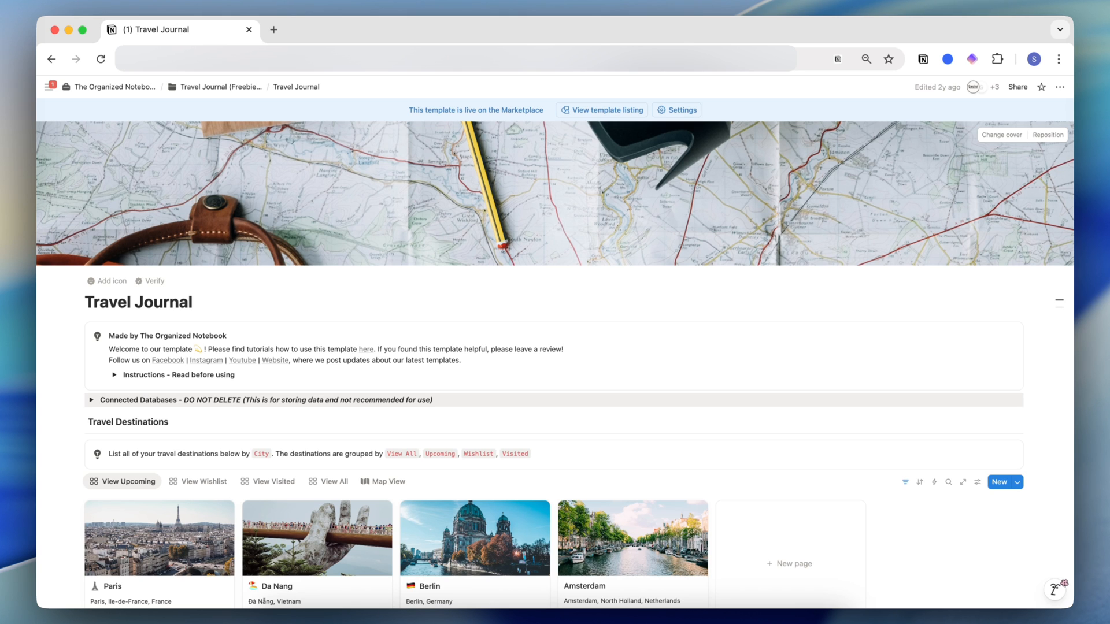
View Travel Destinations on the world map, then go to the ULTIMATE Travel Planner & Journal page
scroll(down, 3)
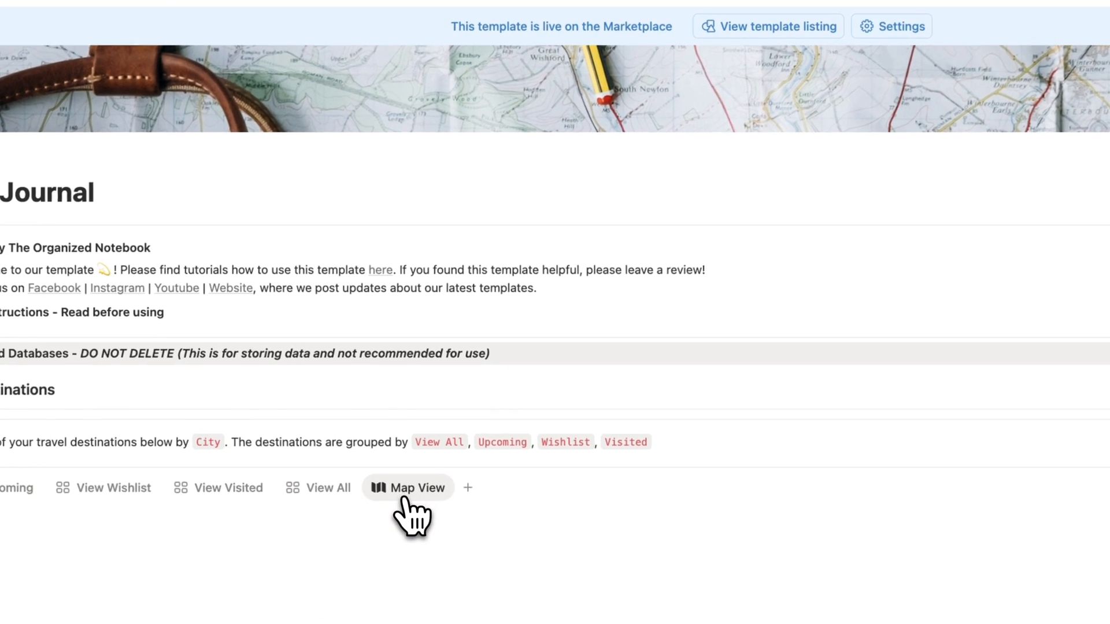
click(407, 486)
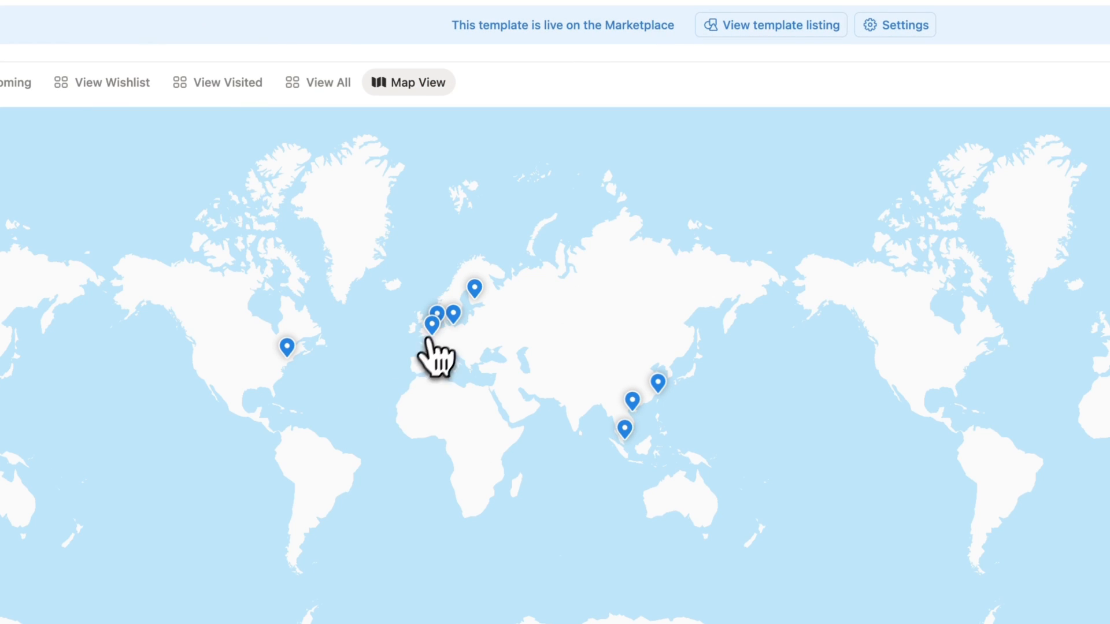
click(159, 292)
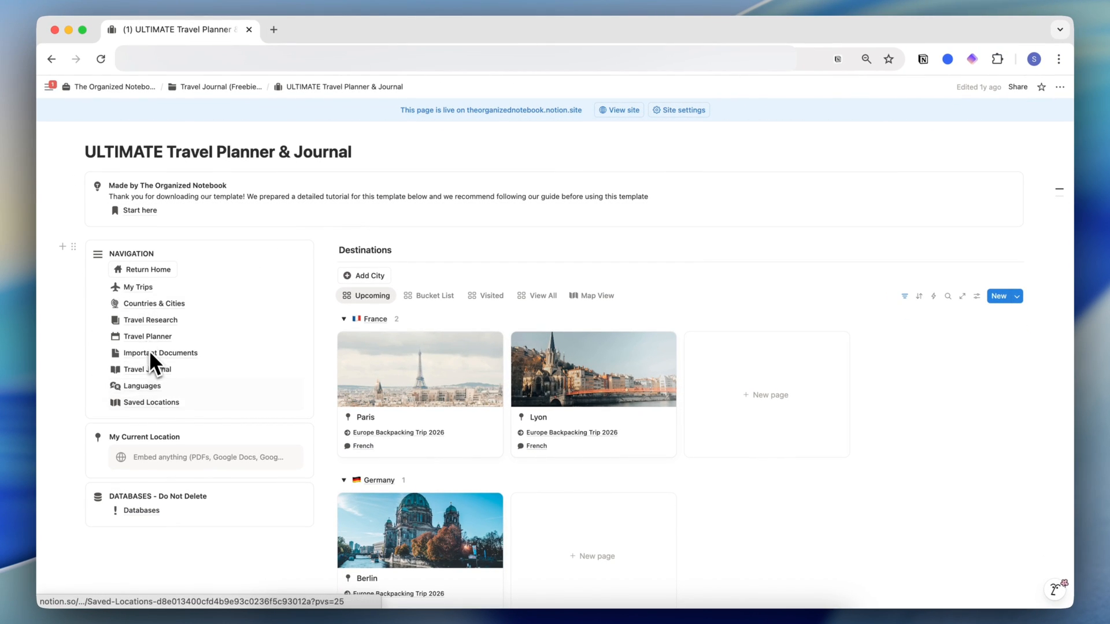
Browse Saved Locations on its map and Countries & Cities, then show Destinations in Map View
click(151, 402)
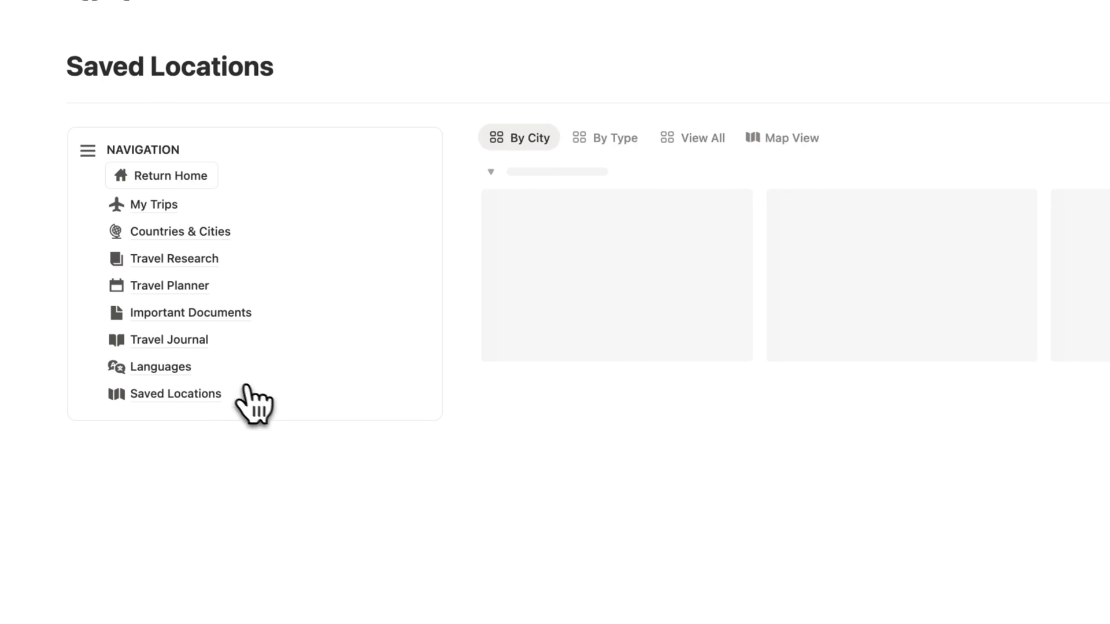
click(781, 138)
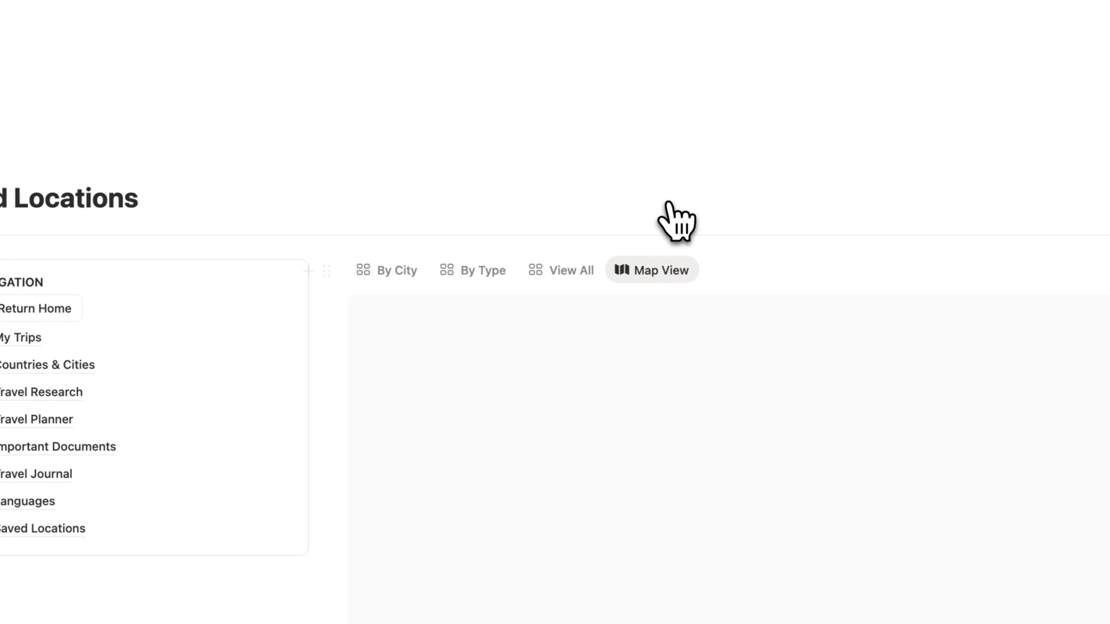
click(650, 270)
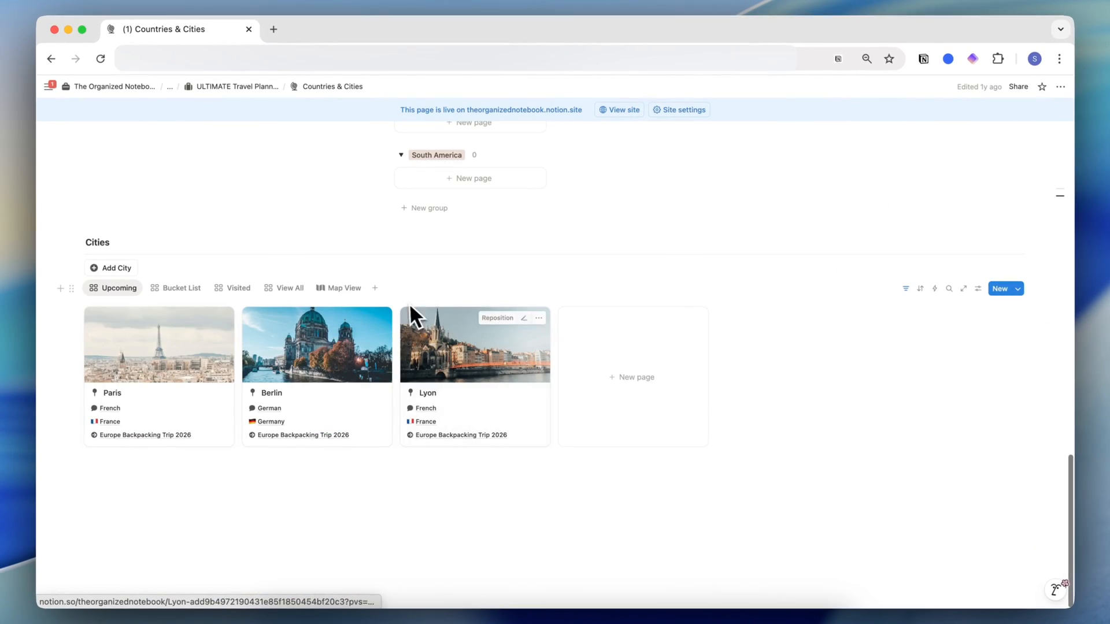
click(343, 288)
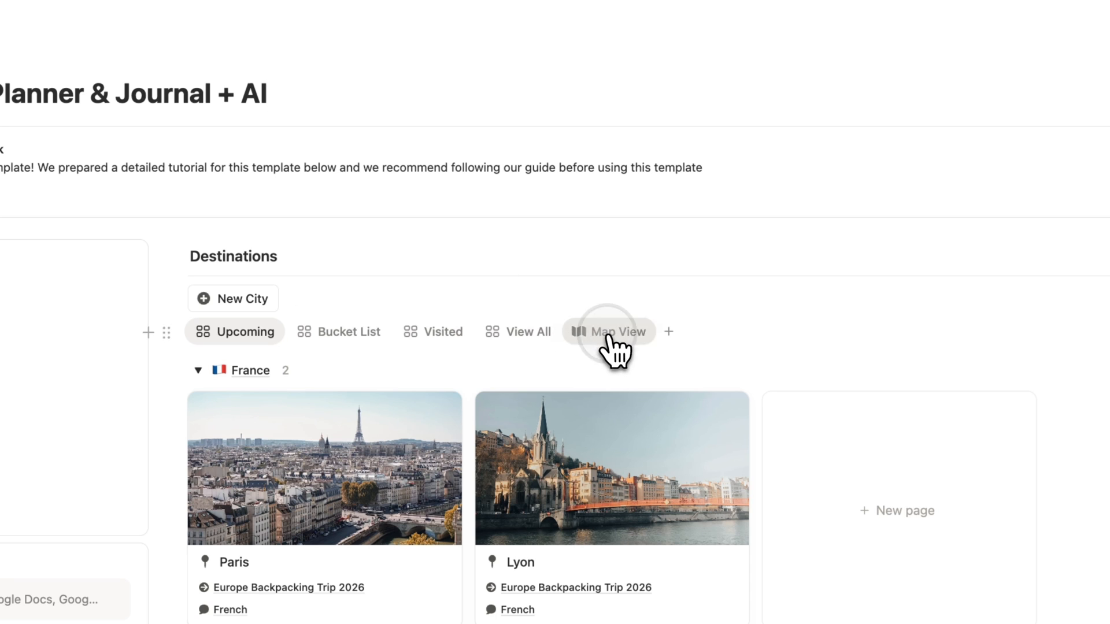
click(608, 332)
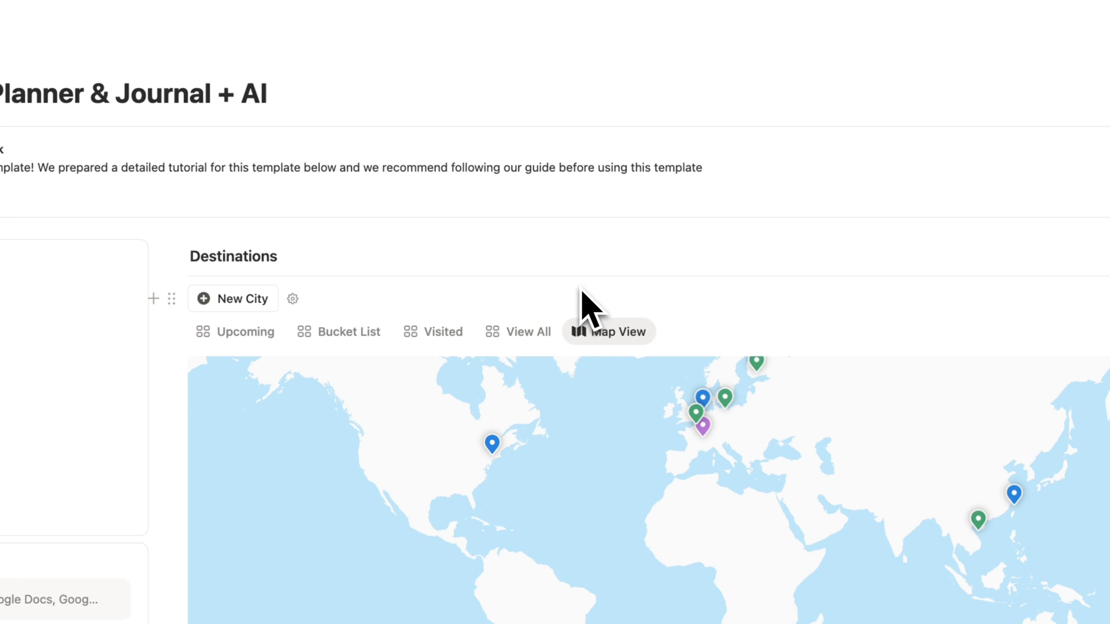